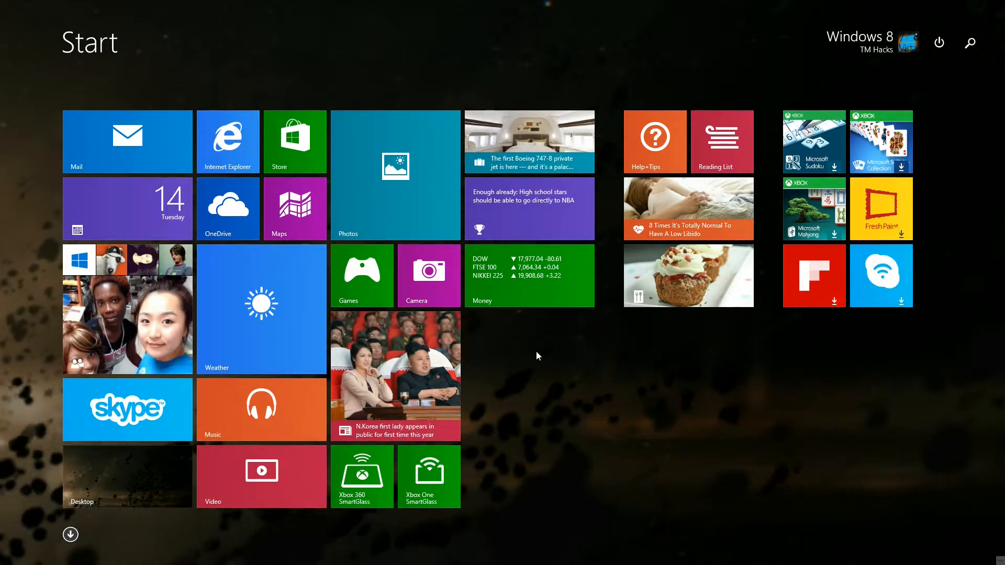
mouse_move(314, 91)
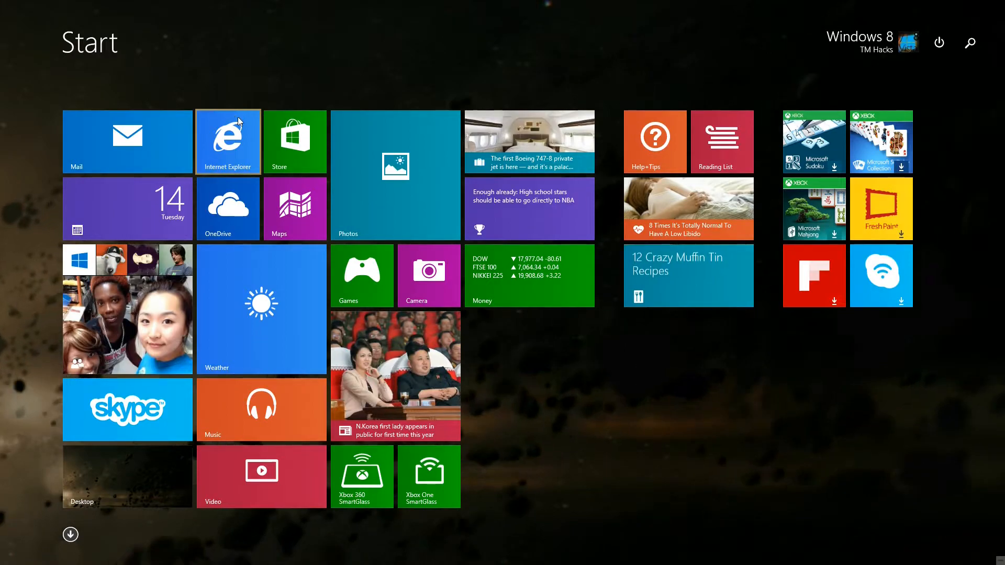
Launch Internet Explorer from its tile on the Windows 8 Start screen
click(228, 140)
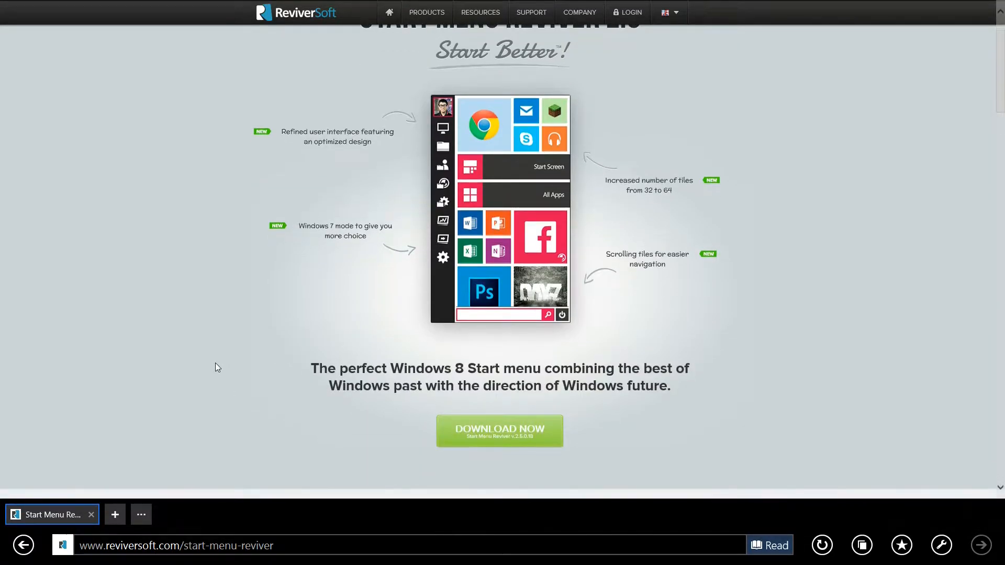
mouse_move(726, 420)
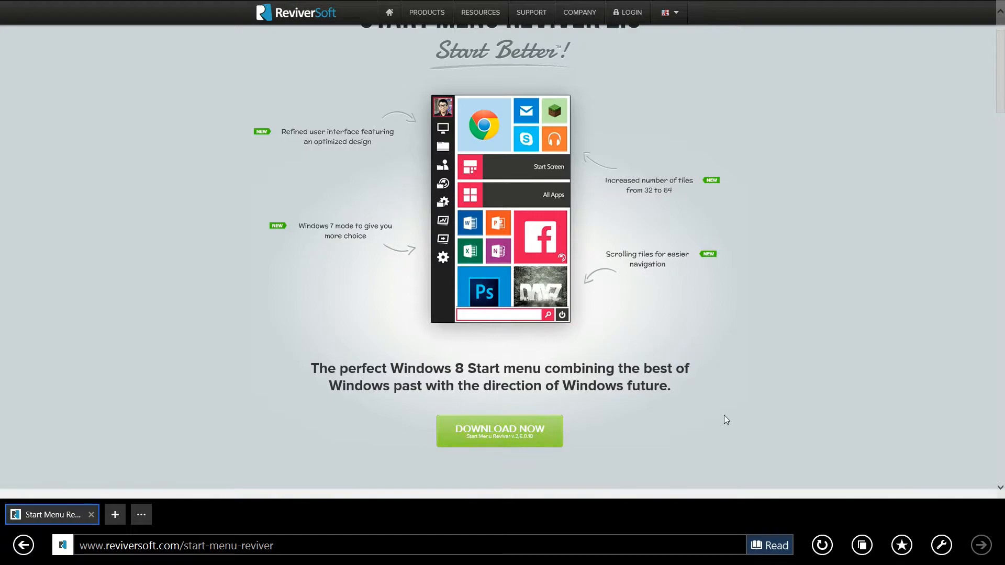
Download the Start Menu Reviver installer from the ReviverSoft page and save the file
click(499, 430)
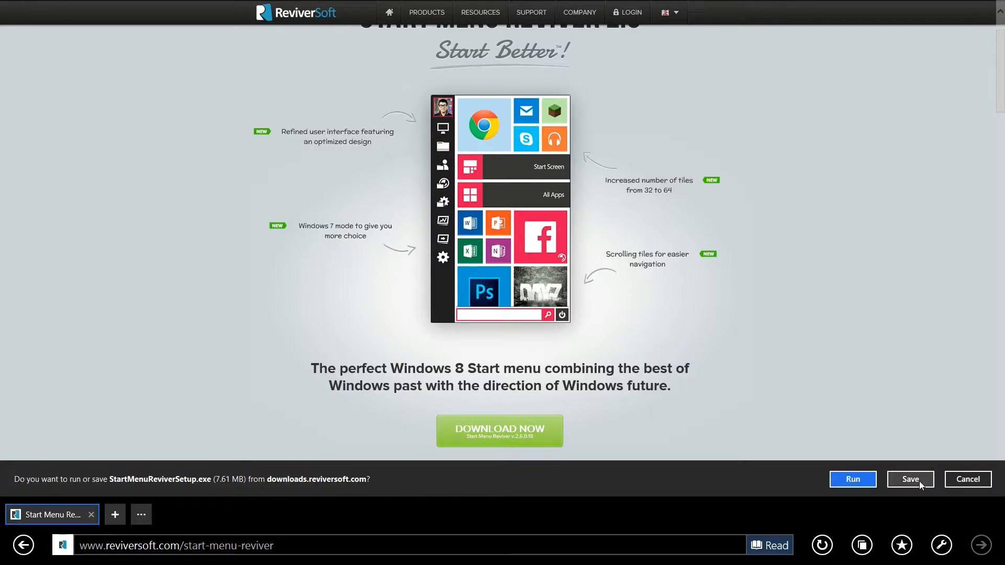
click(909, 479)
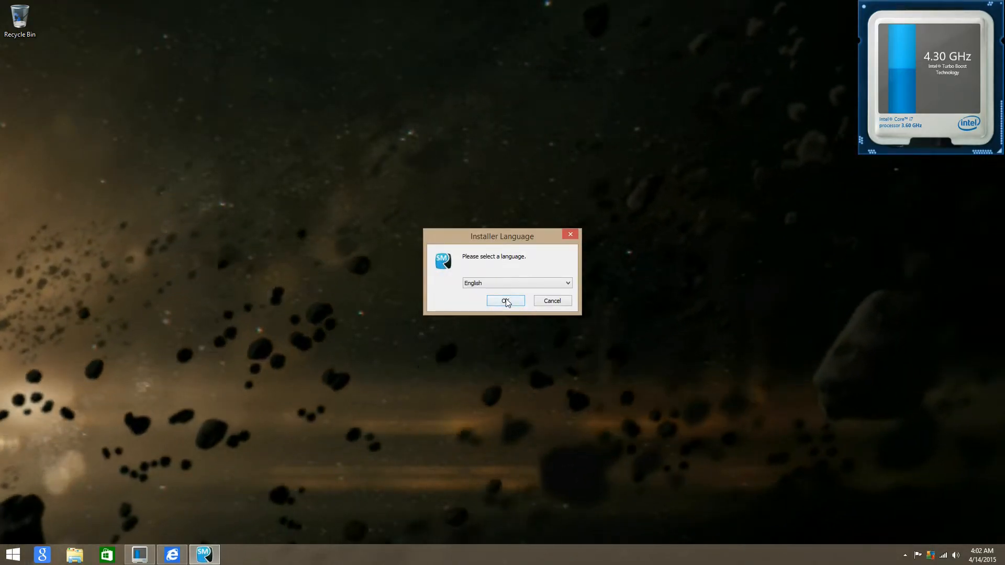
Run setup in English, accept the license, and finish with Start Menu Reviver launching
click(505, 300)
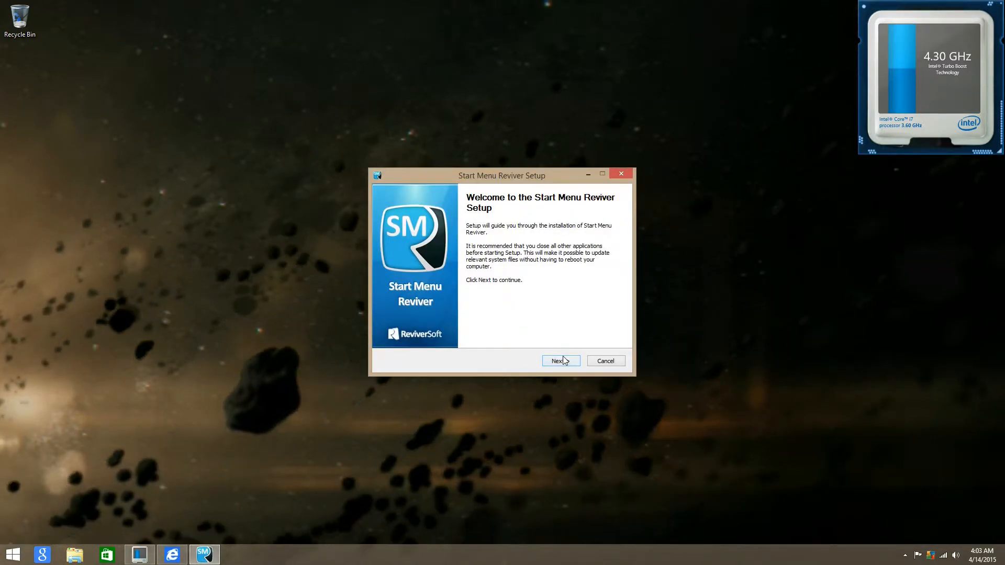
click(560, 361)
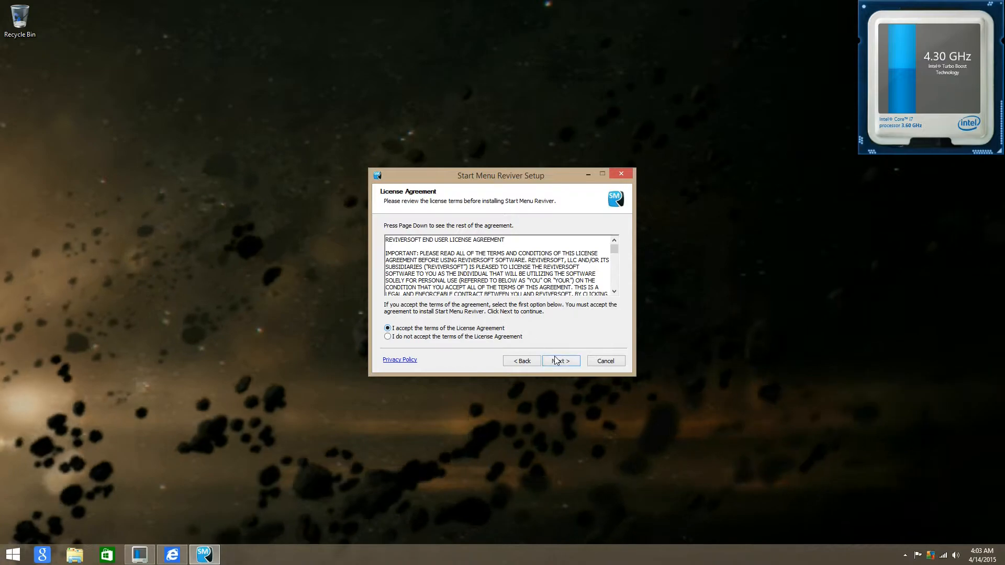
click(559, 360)
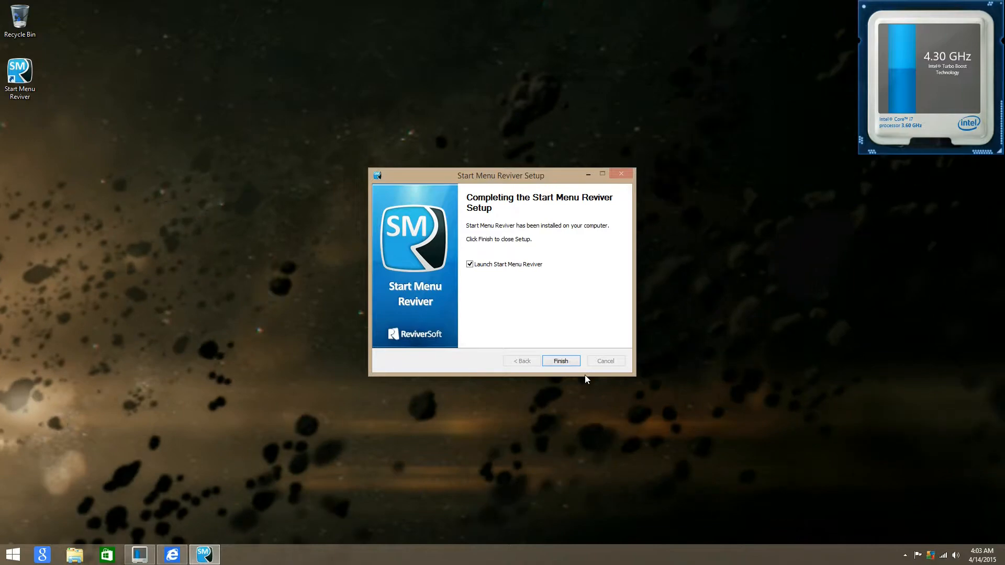
click(560, 361)
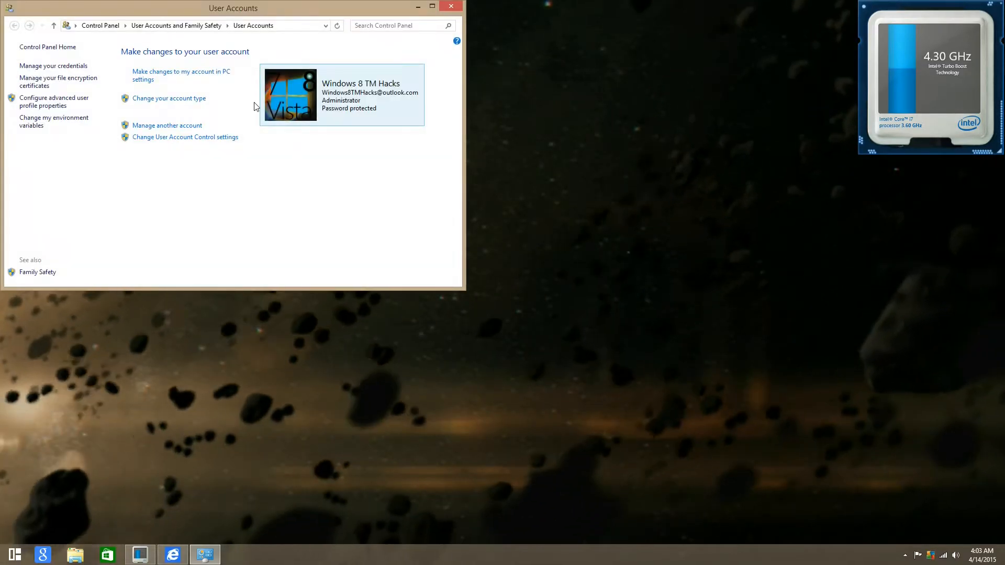
mouse_move(230, 230)
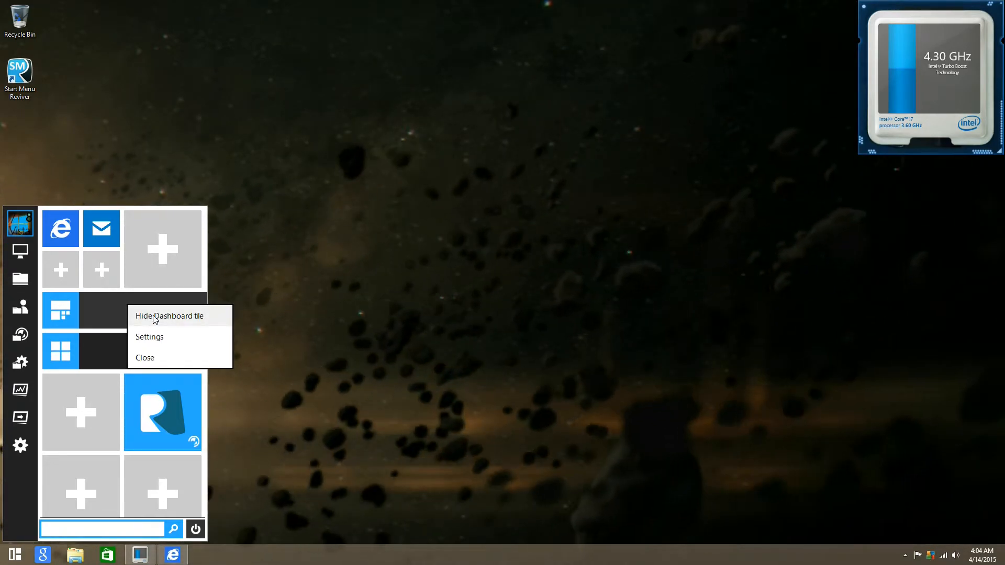
Hide the Dashboard tile and bring up the Mail tile's options
click(170, 315)
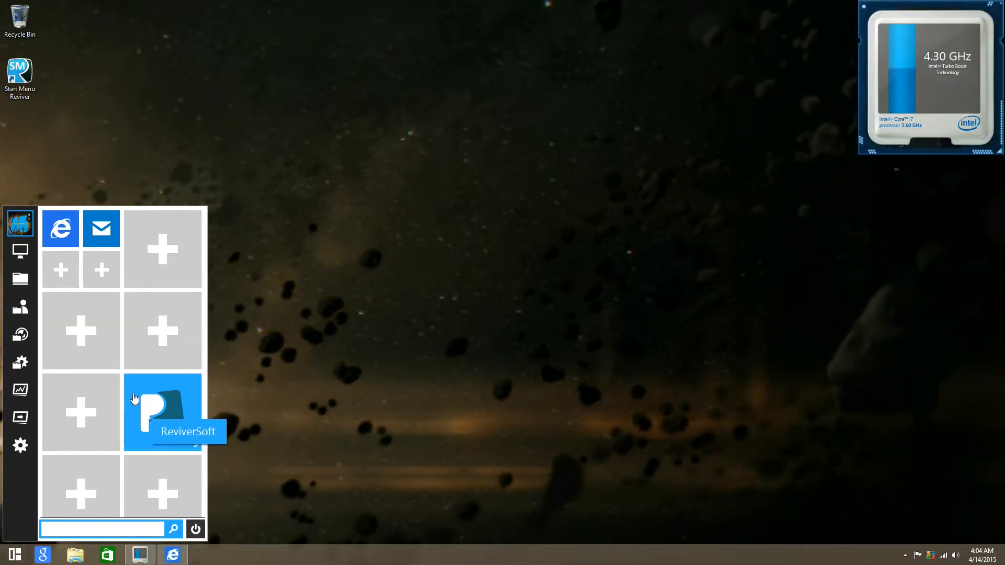
mouse_move(100, 228)
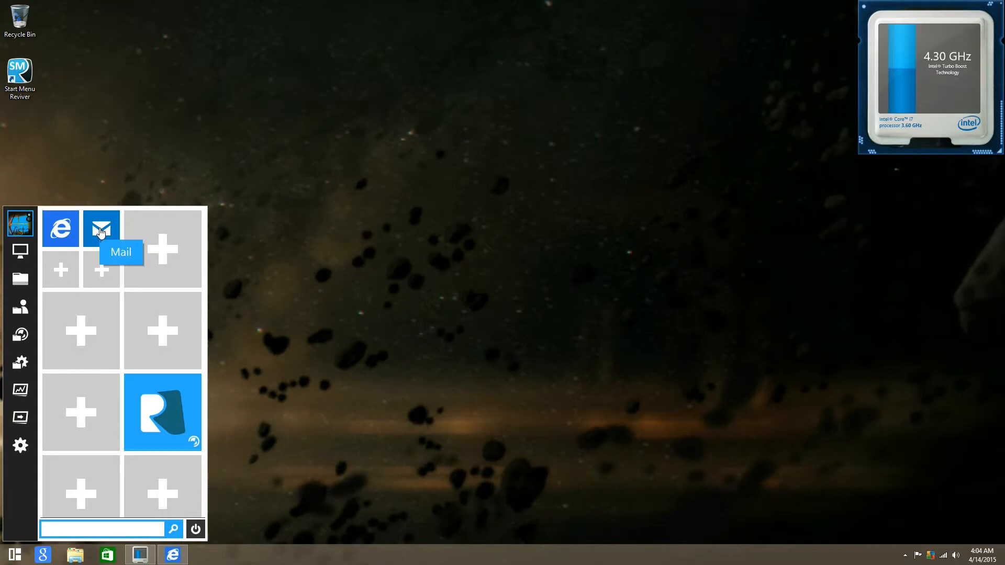
right_click(101, 228)
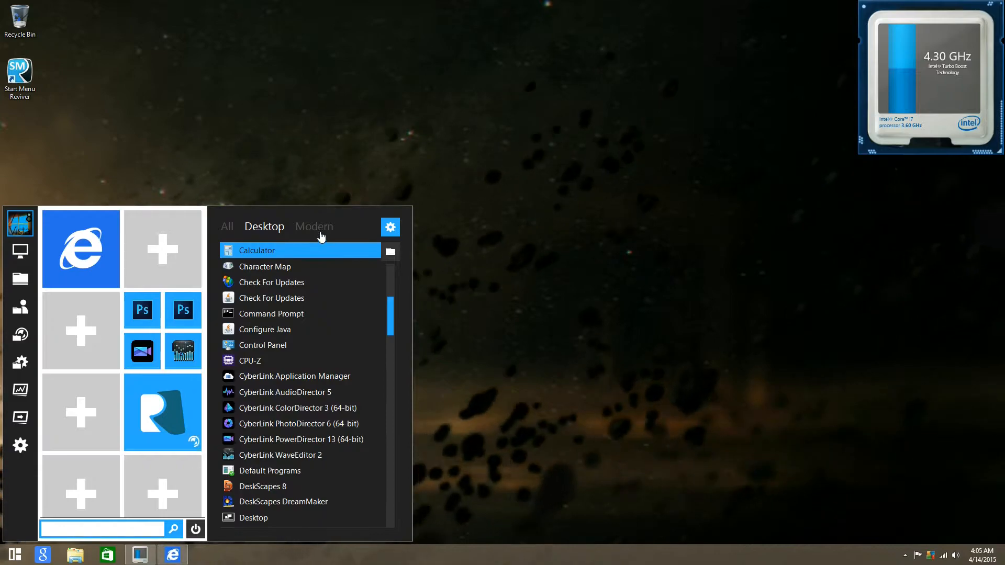
Add a PC settings tile from the Modern apps list and open its tile editor
click(314, 226)
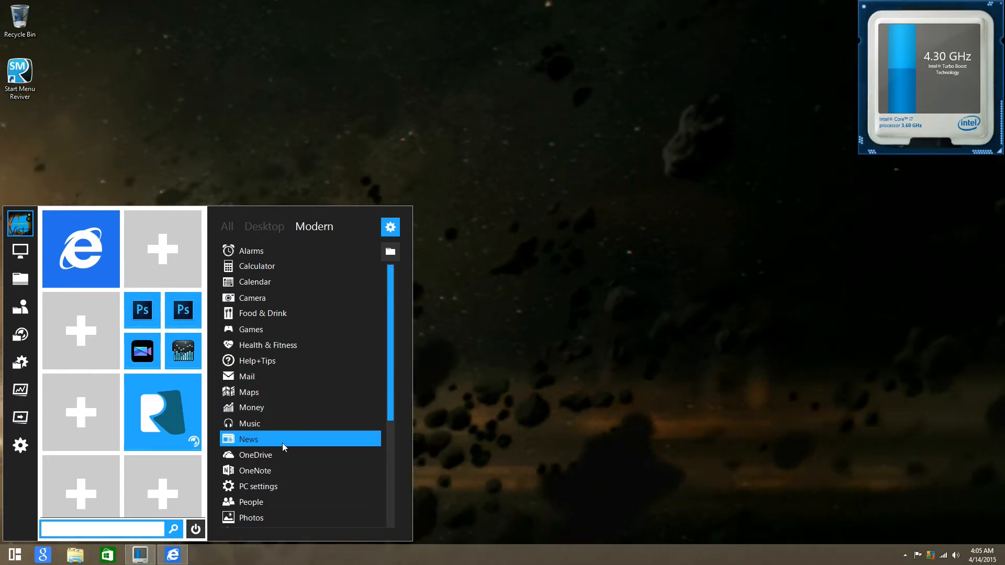
scroll(down, 3)
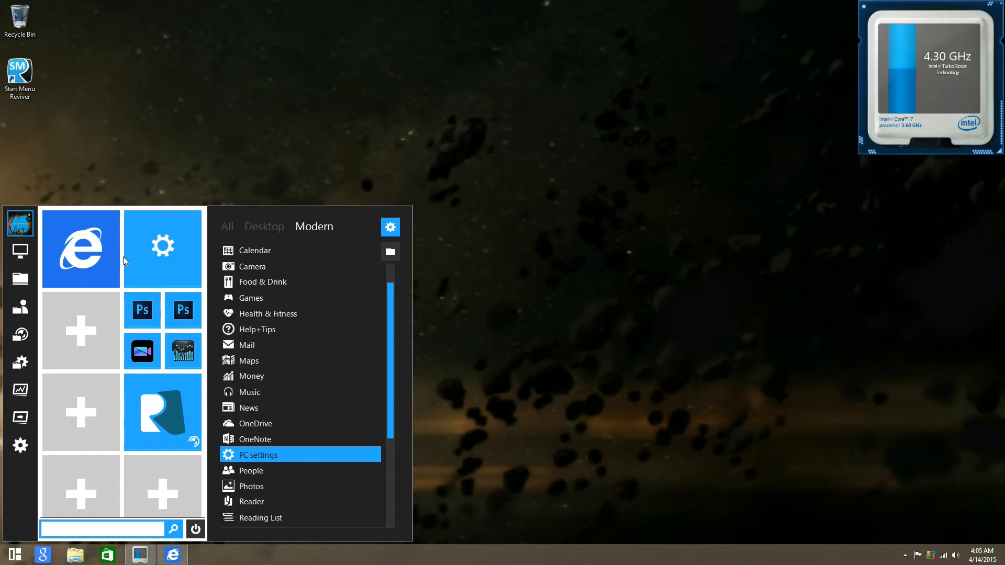
mouse_move(163, 246)
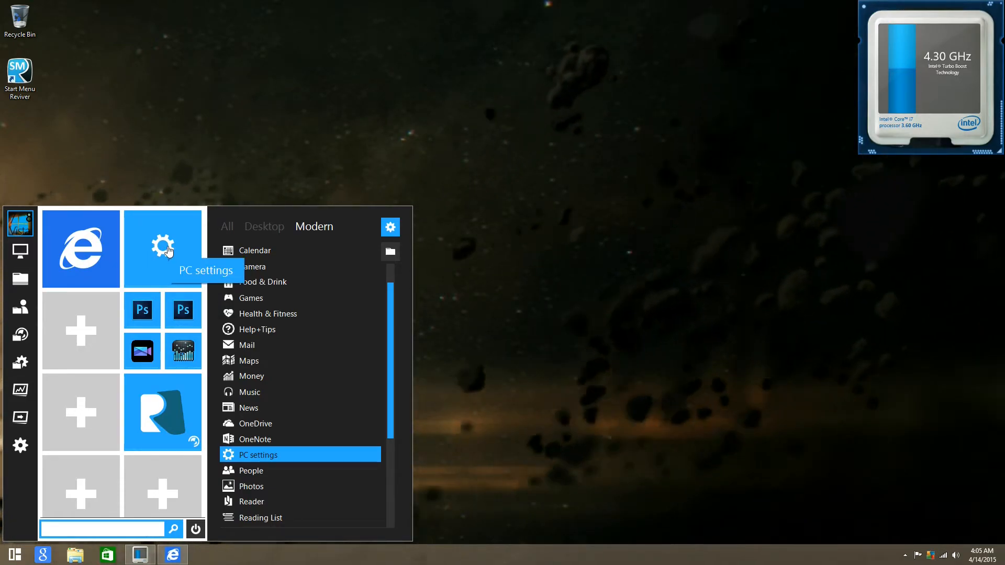
right_click(162, 247)
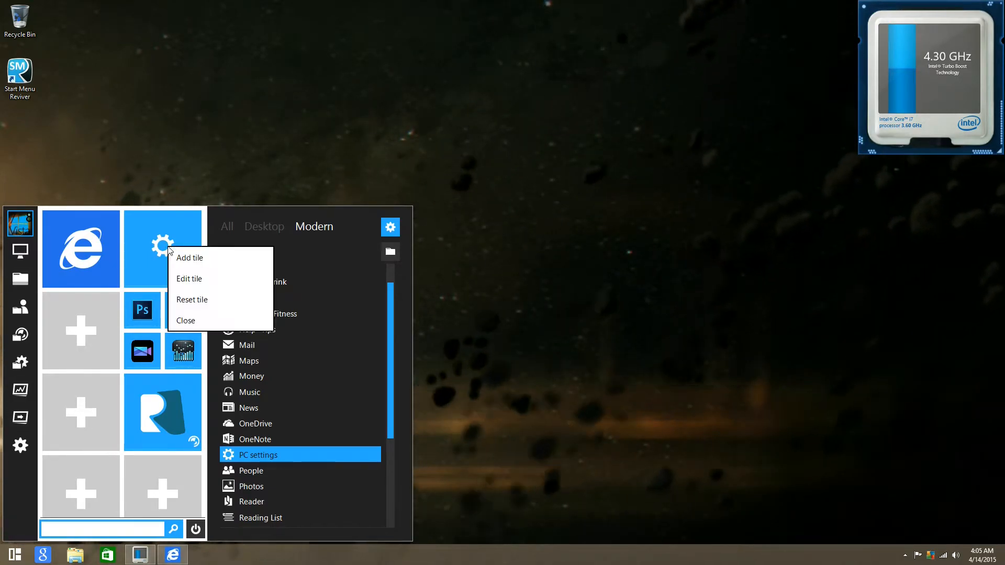
click(190, 278)
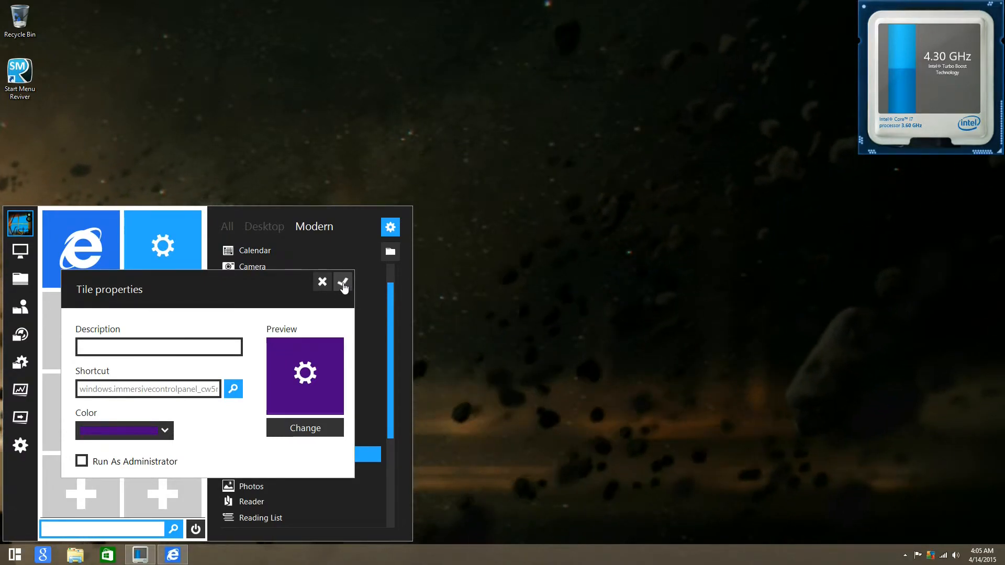
Save purple for the PC settings tile and scroll the app list toward Store
click(343, 282)
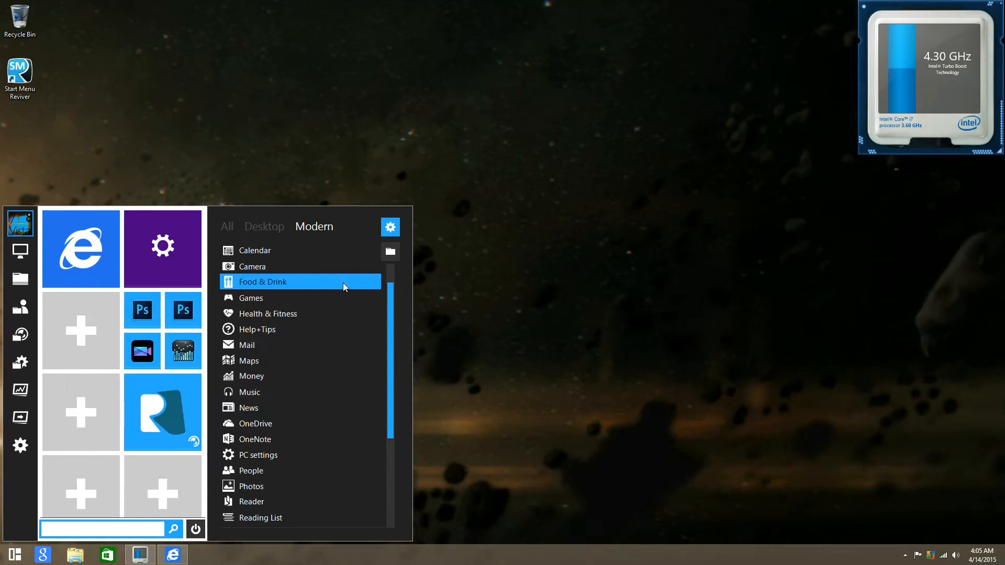
mouse_move(285, 318)
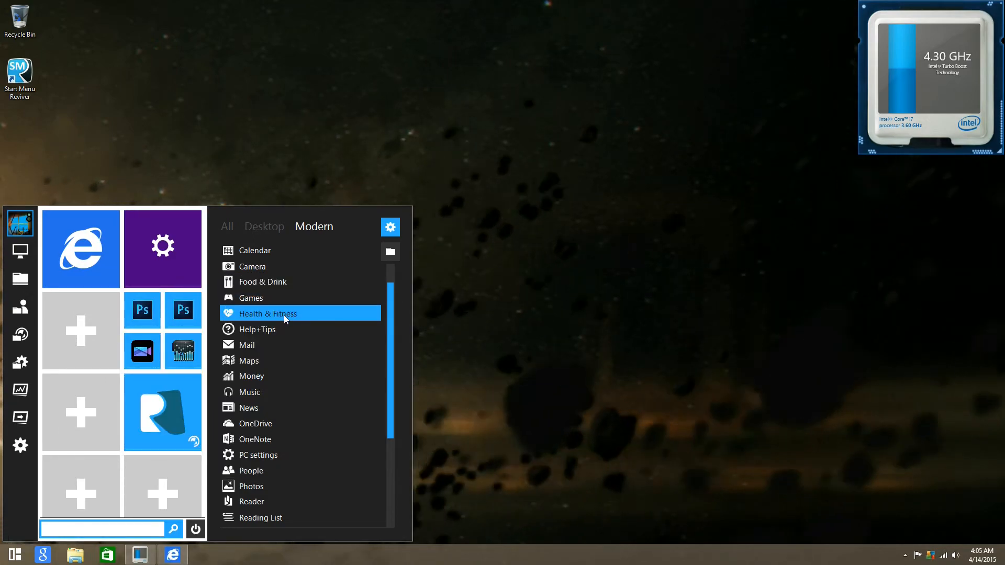
mouse_move(338, 329)
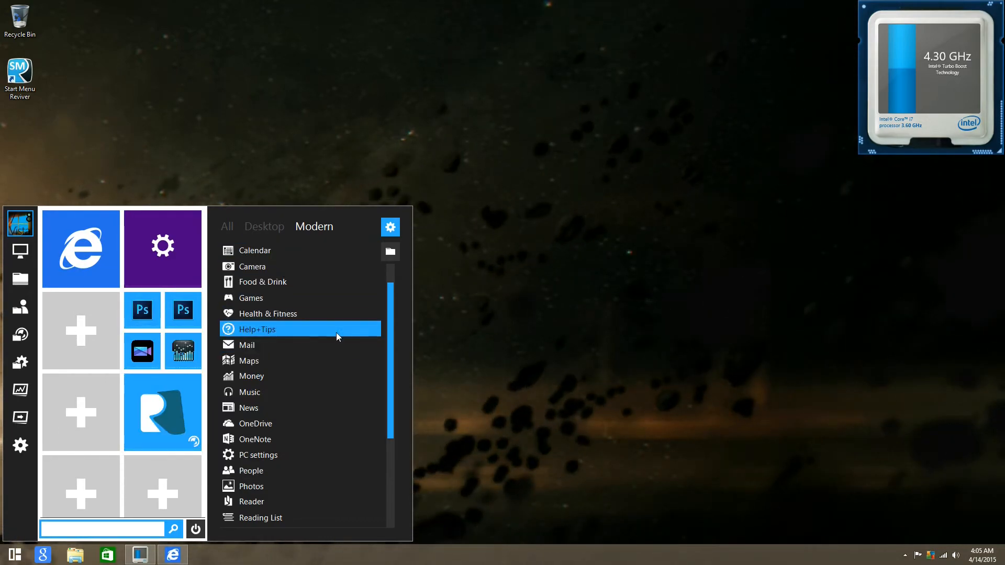
scroll(down, 3)
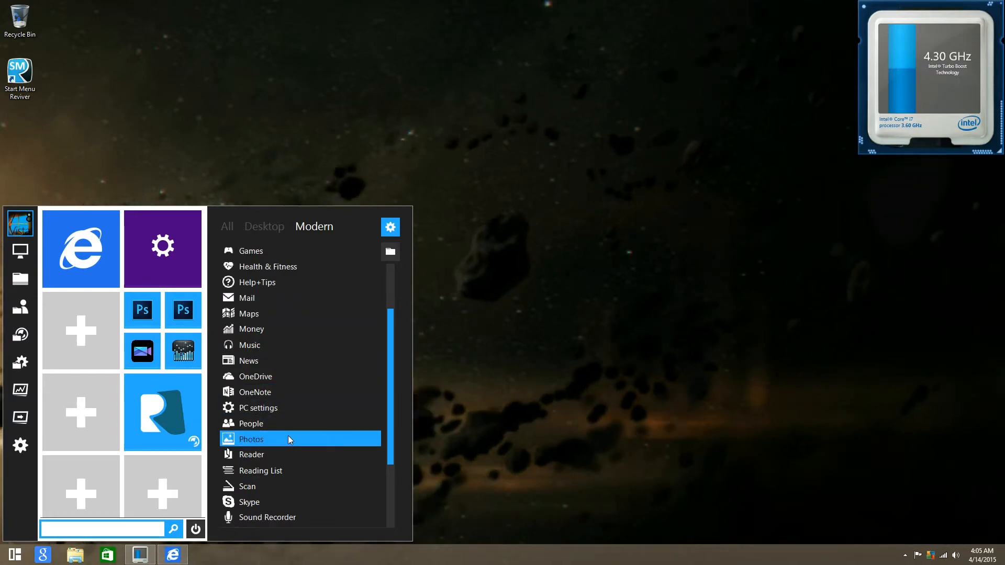
mouse_move(251, 423)
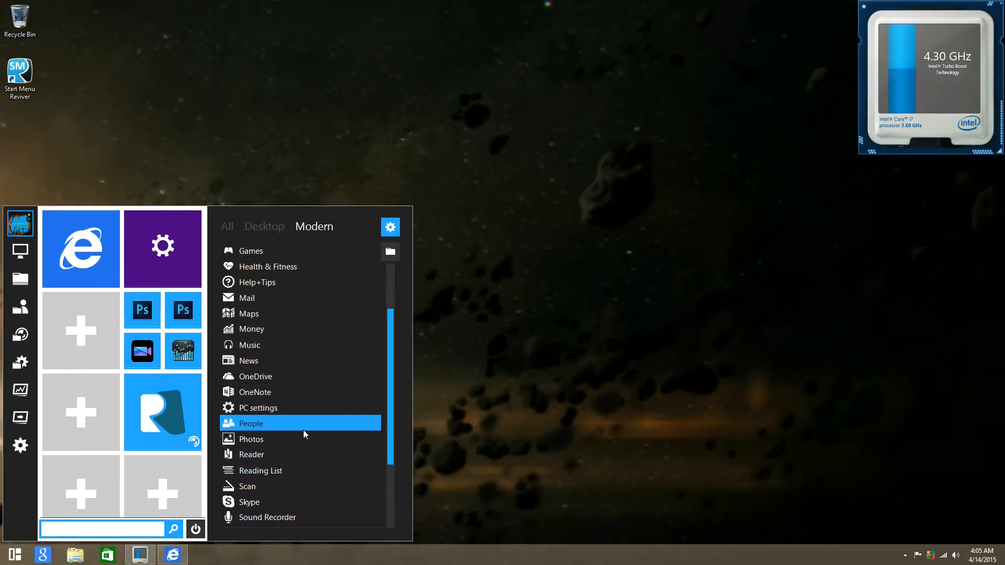
scroll(down, 3)
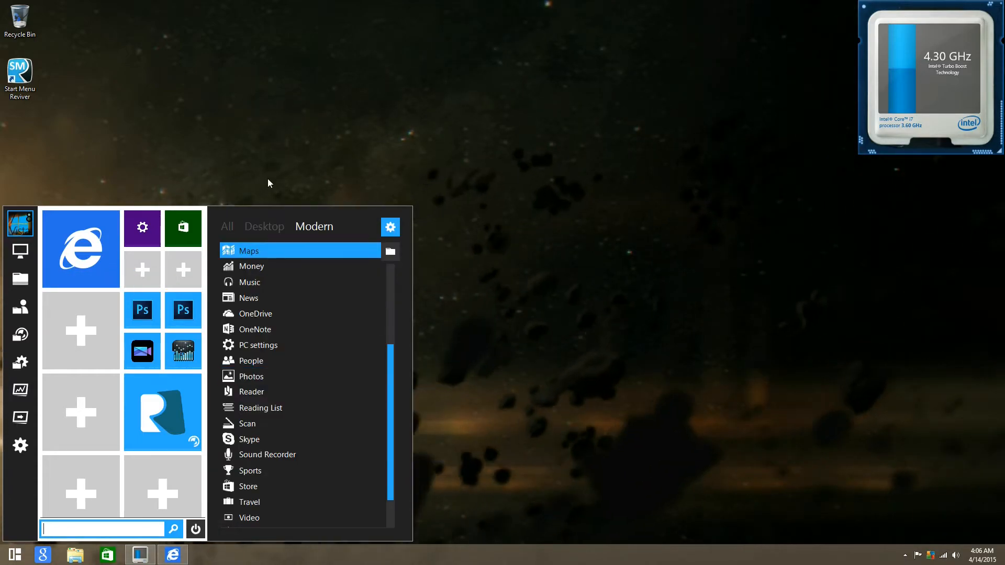
mouse_move(88, 338)
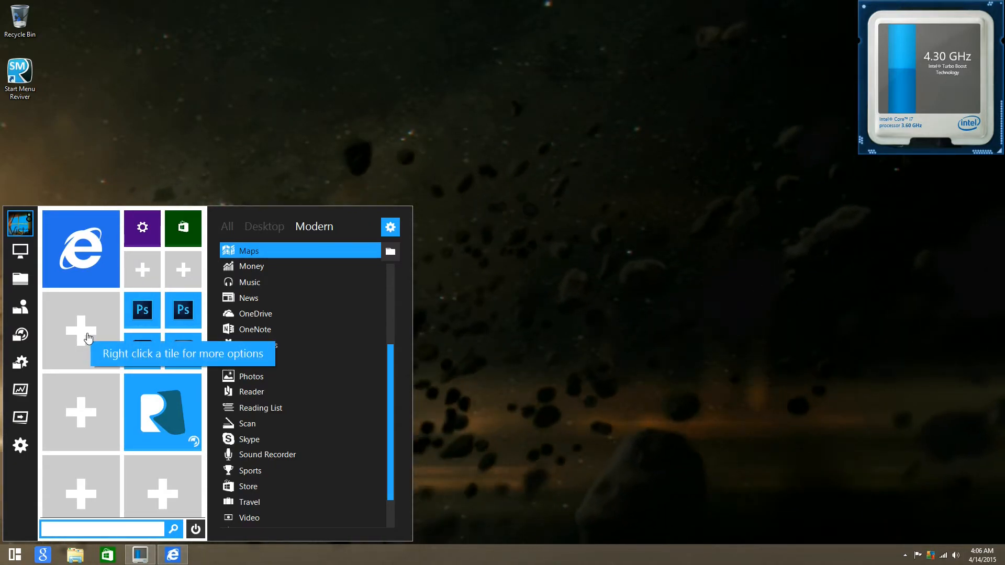
right_click(81, 336)
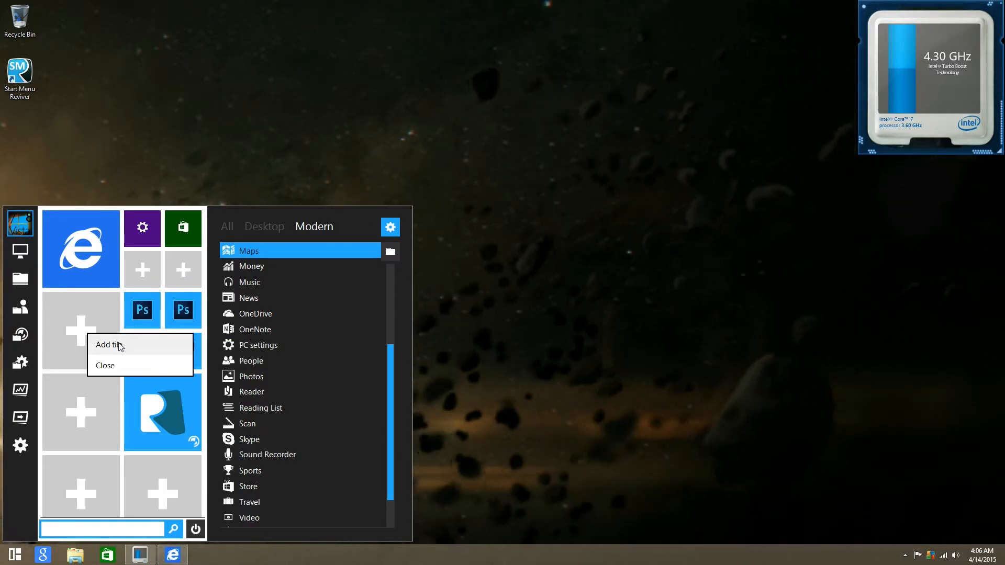
click(106, 345)
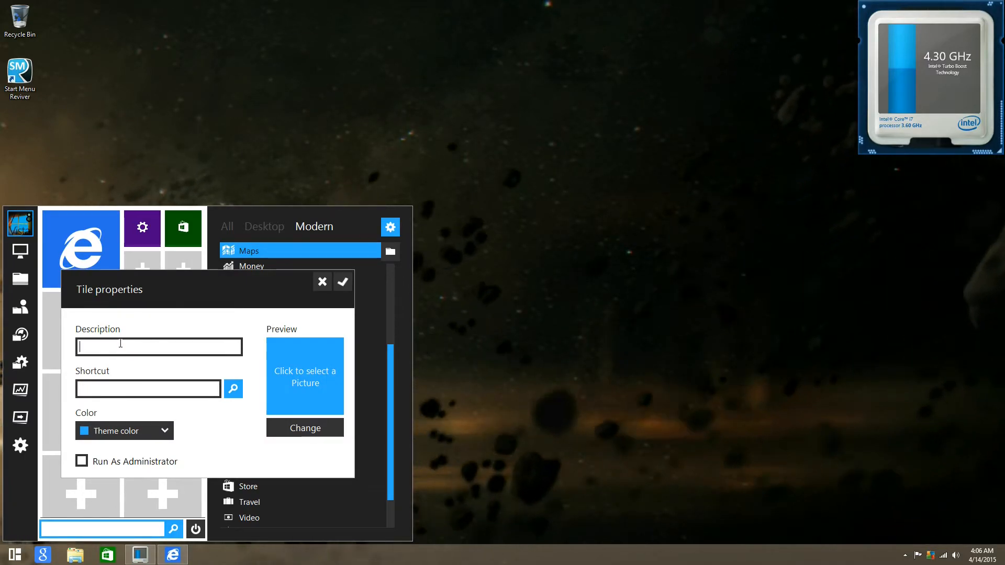
text(Google)
click(149, 389)
text(https:\)
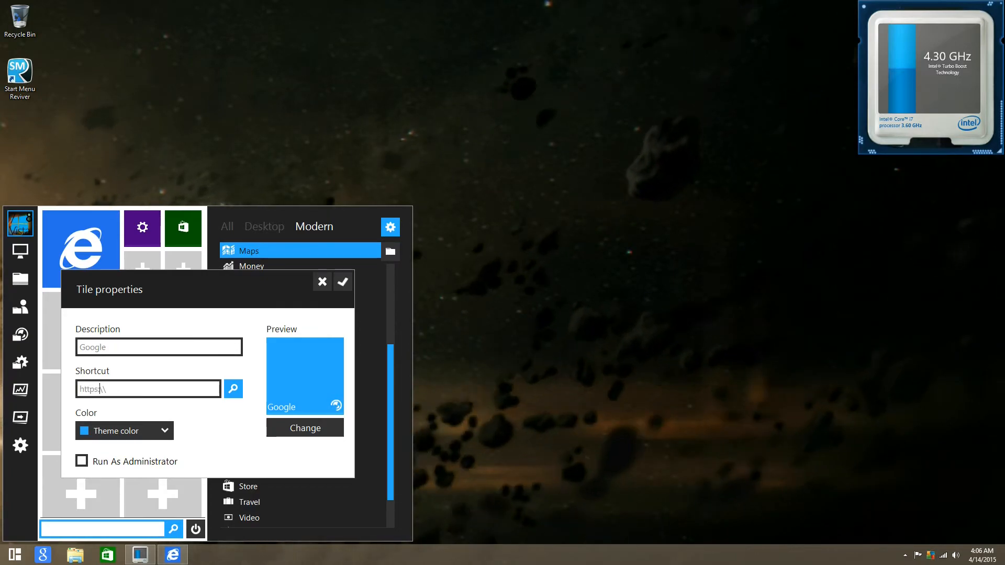
text(google.ca\)
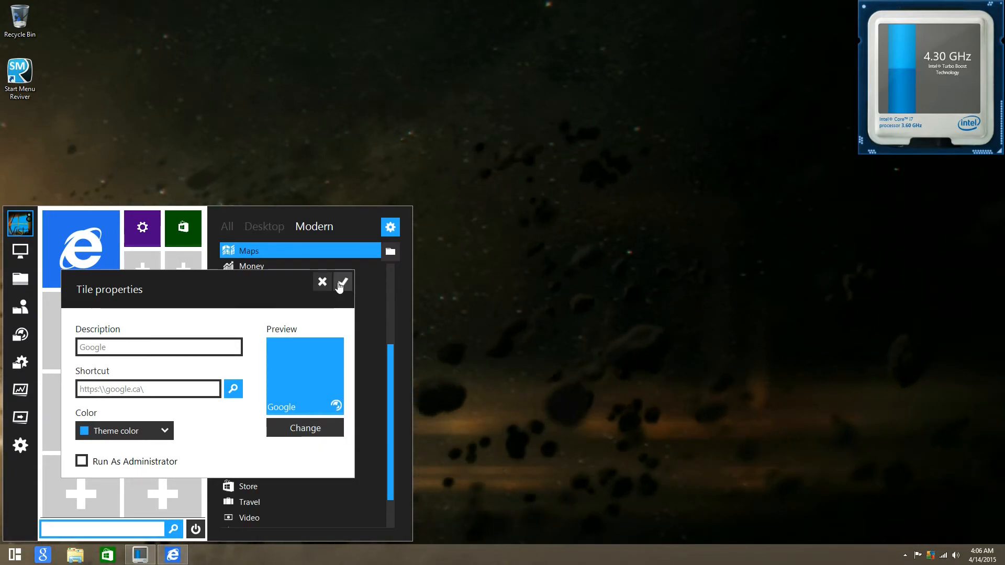
click(341, 282)
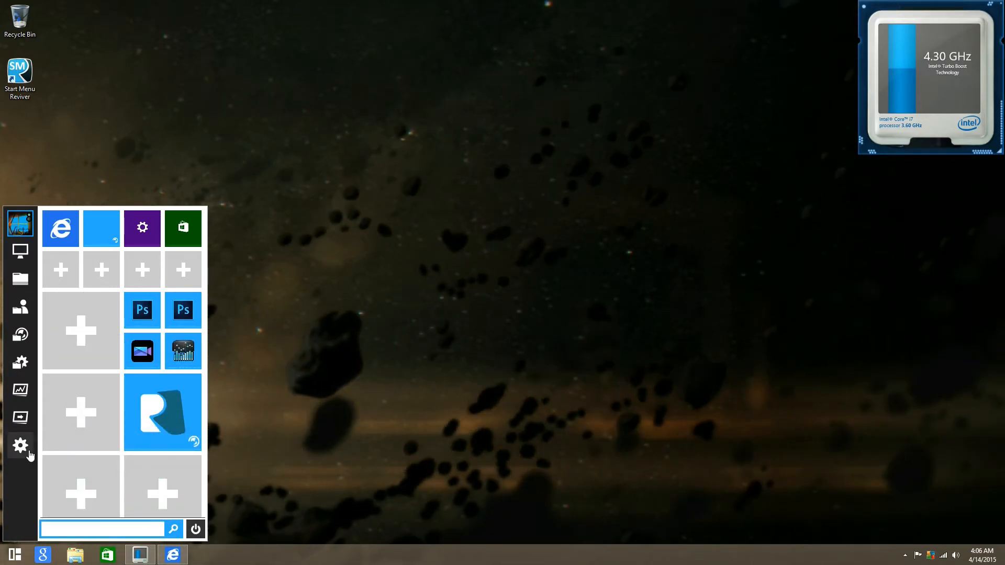
click(19, 446)
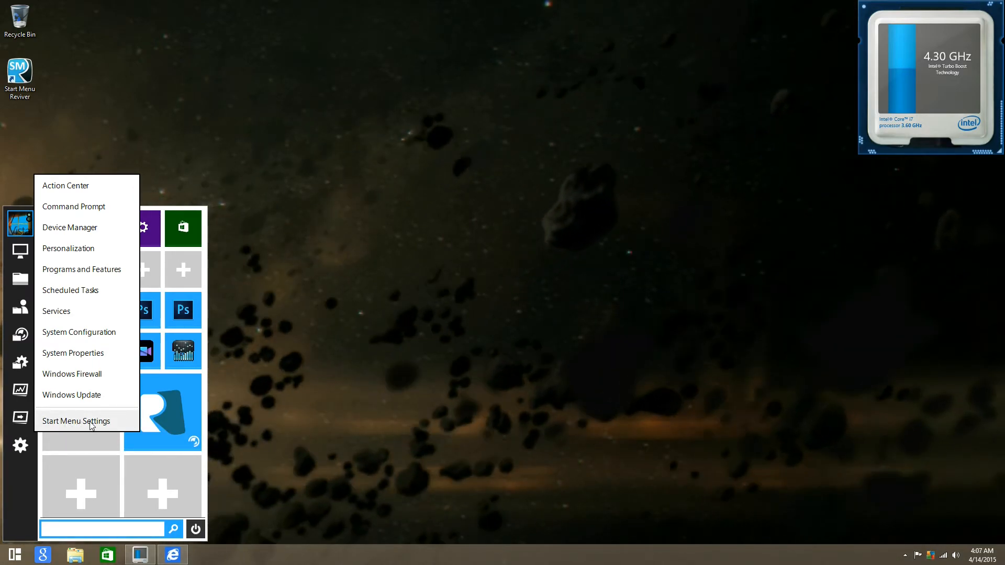
Open the Start Menu Settings window from the Start button's menu
click(75, 421)
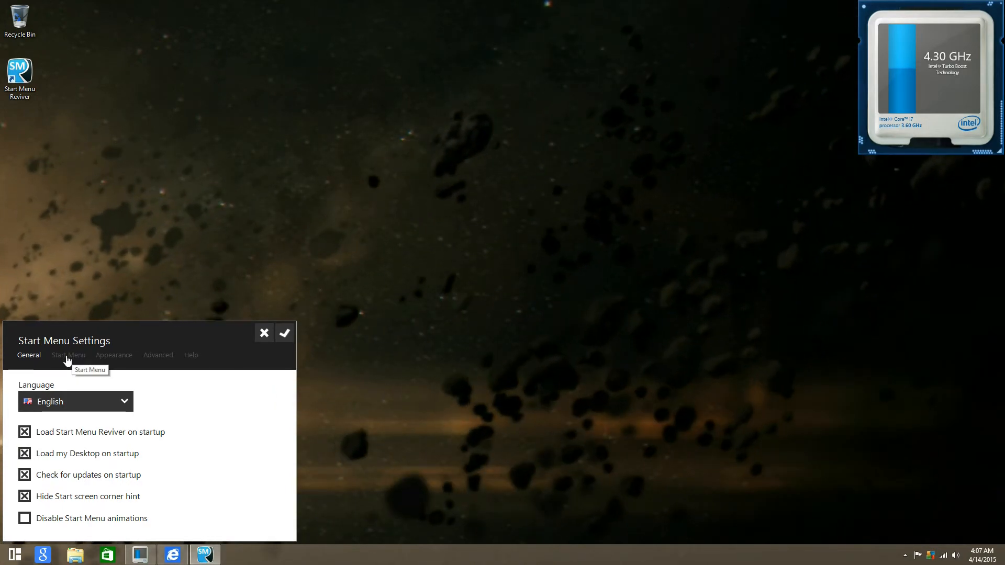
Set the Start button style to Style 4 and review the Appearance colour options
click(68, 355)
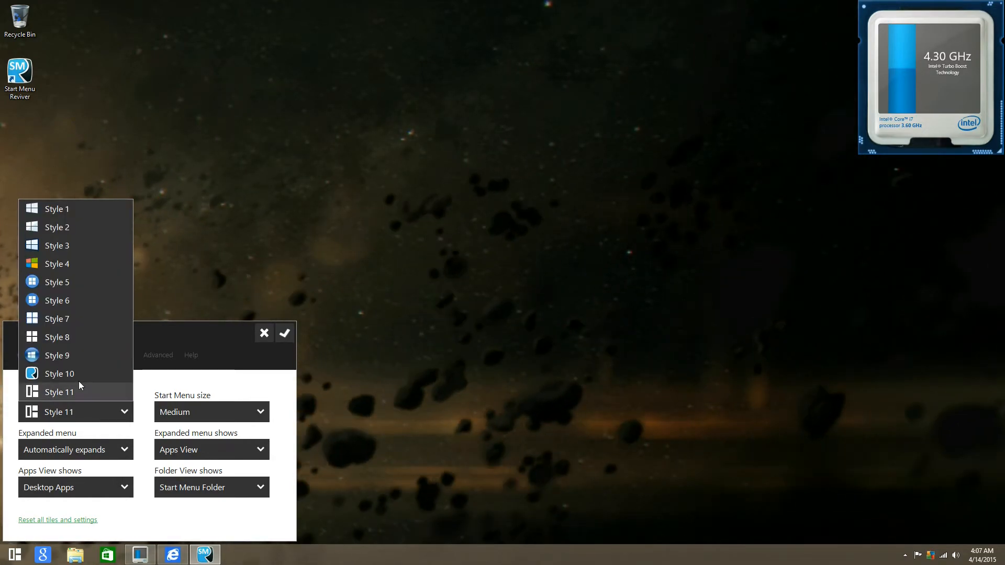
click(57, 264)
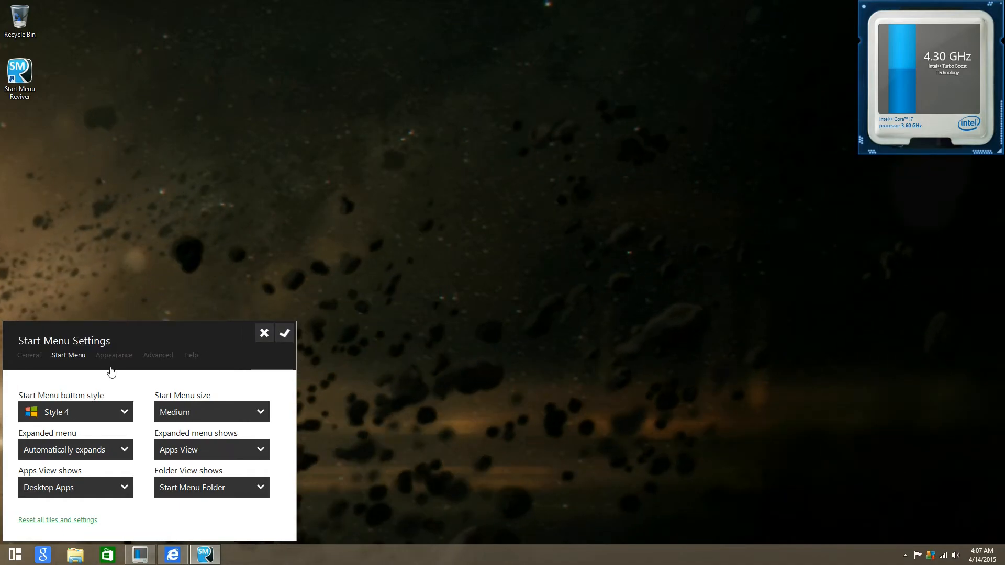
click(75, 411)
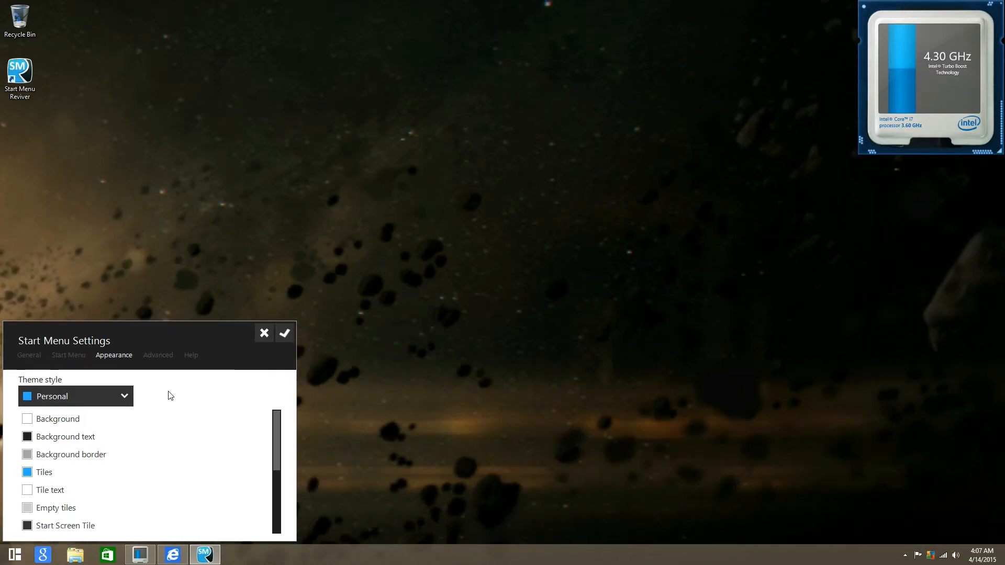
scroll(down, 3)
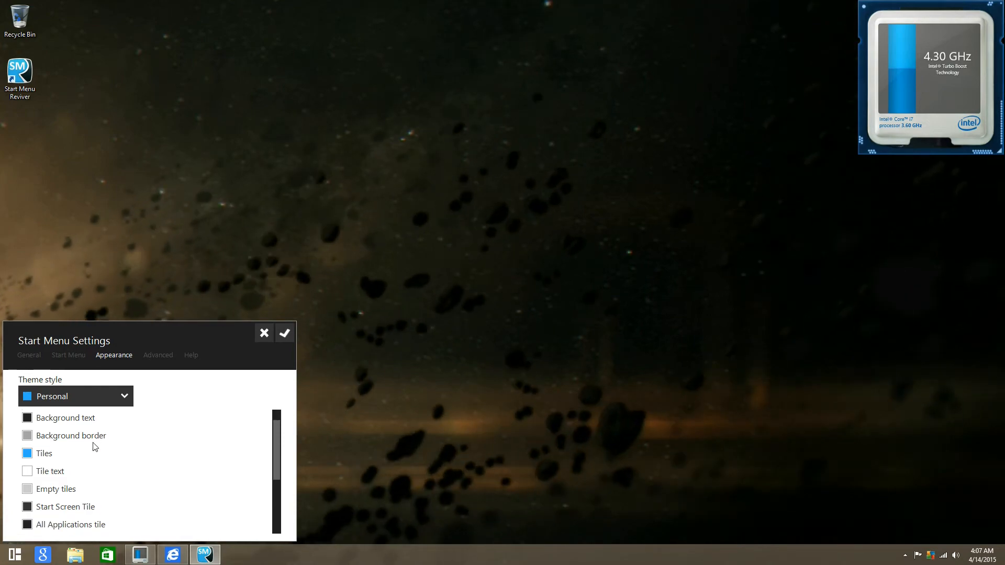
scroll(down, 3)
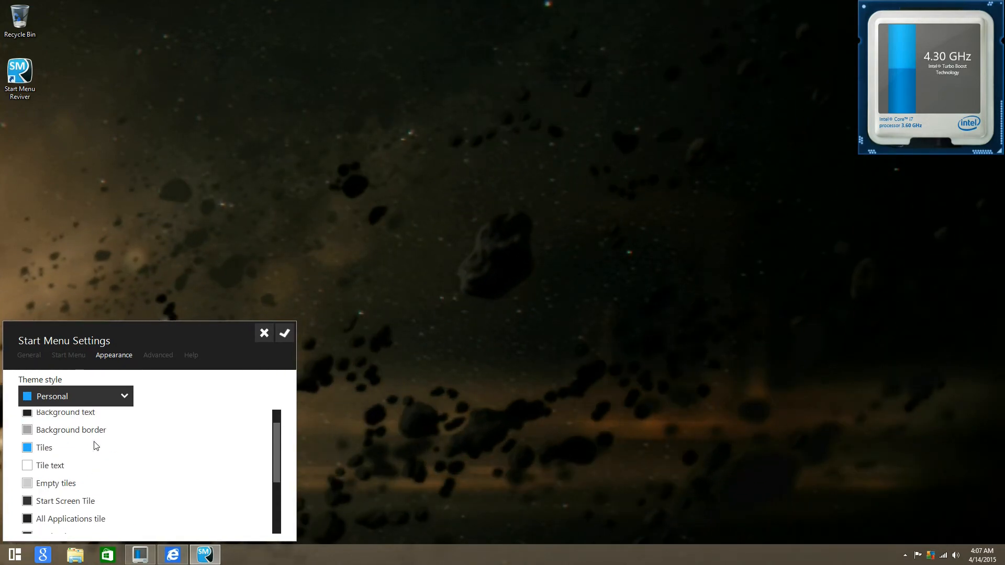
Set menu size to Small, keep the Dashboard tile hidden, and view Help
click(68, 355)
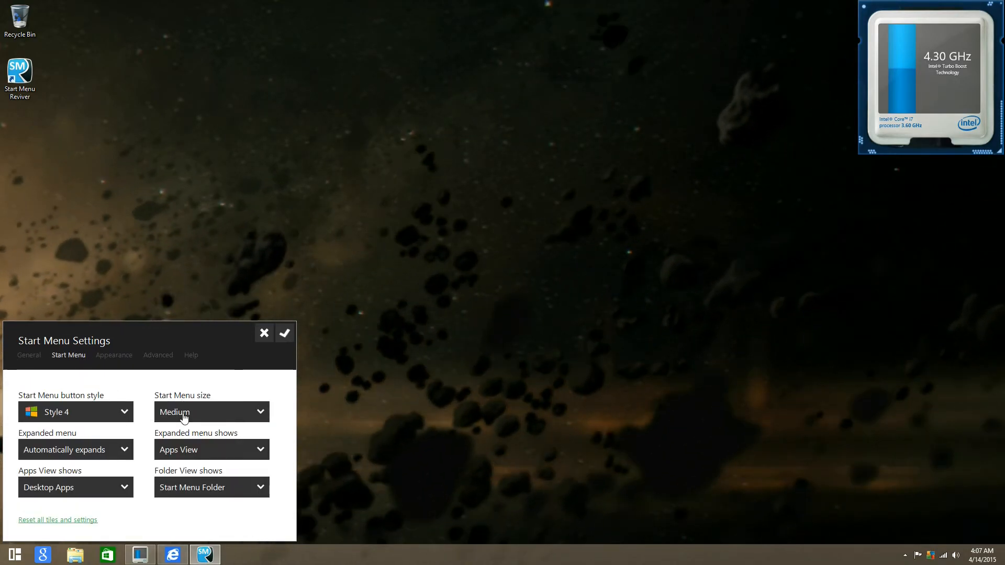
click(211, 411)
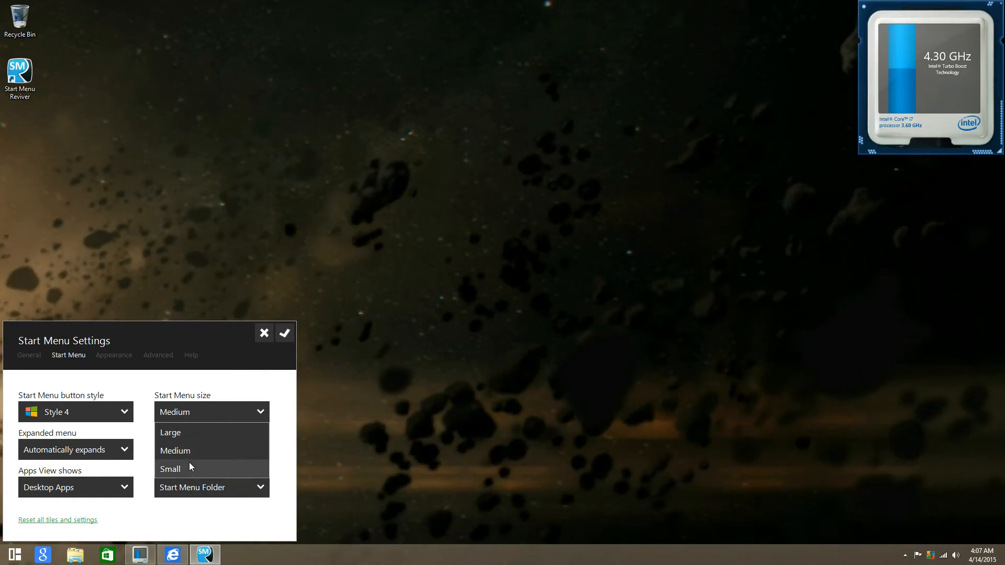
click(114, 355)
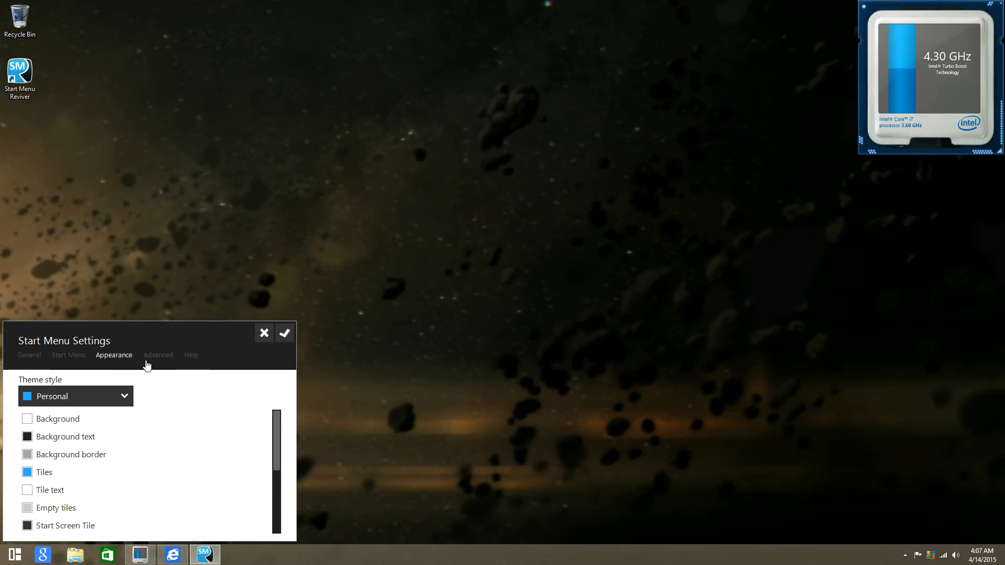
click(157, 355)
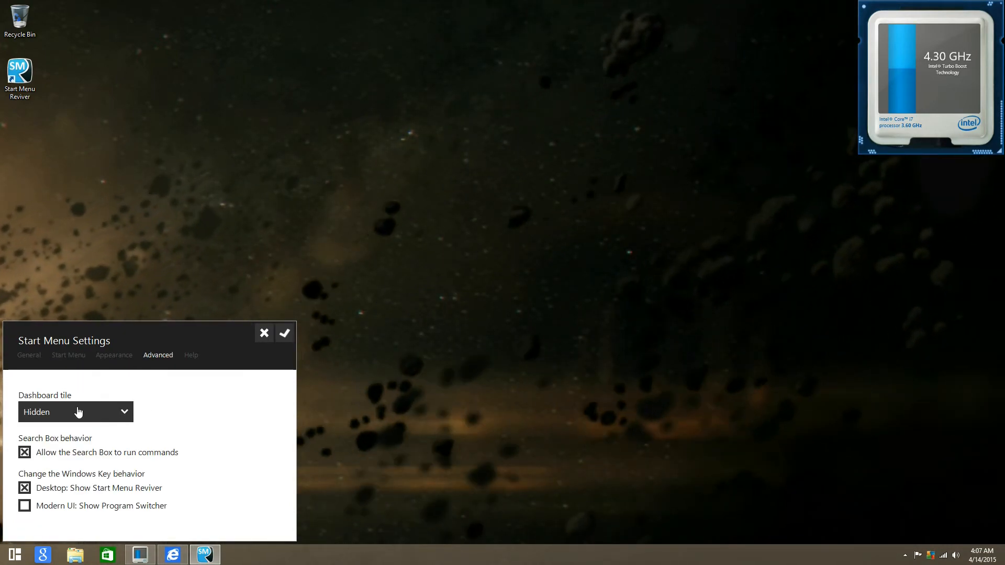
click(74, 411)
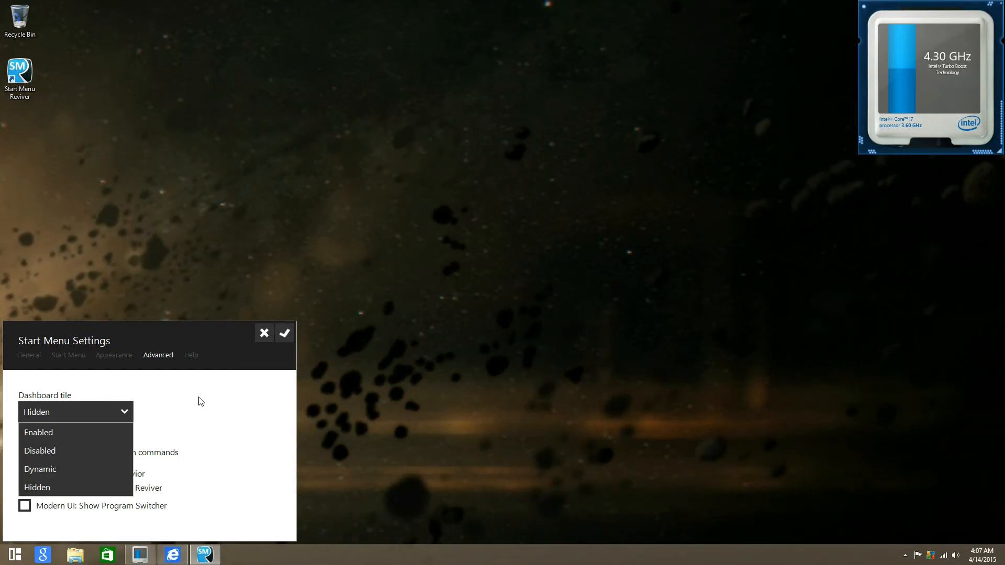
click(37, 487)
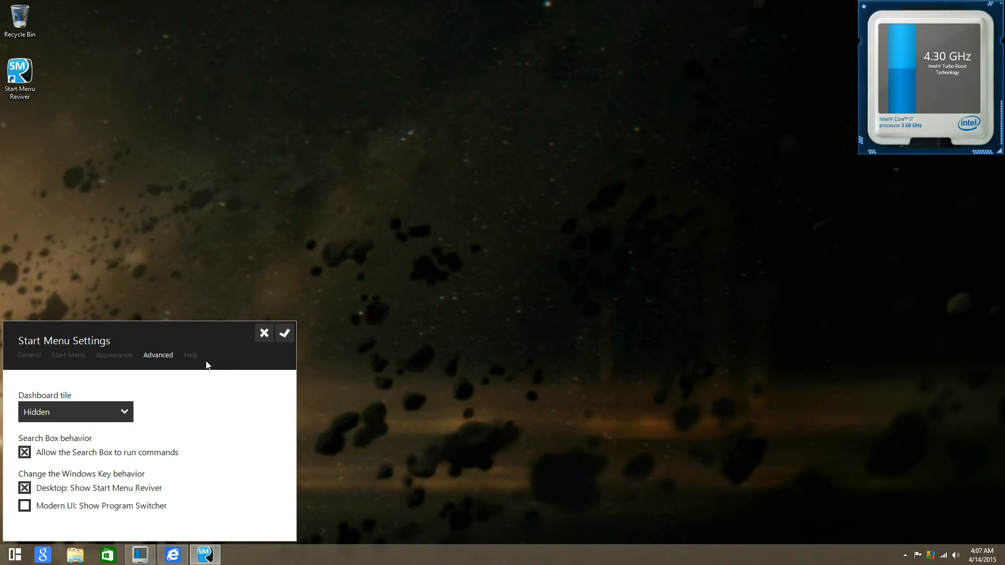
click(191, 355)
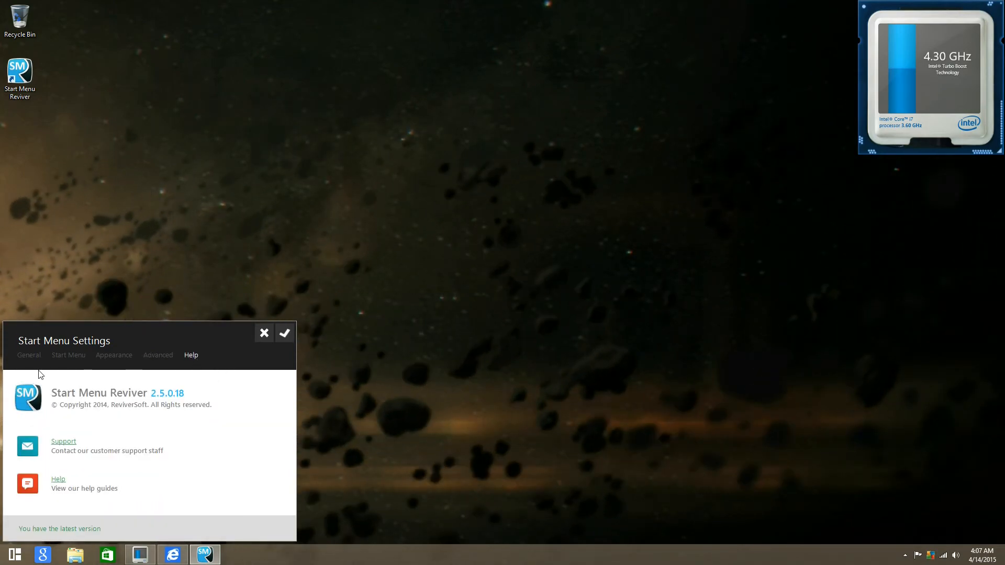
click(29, 355)
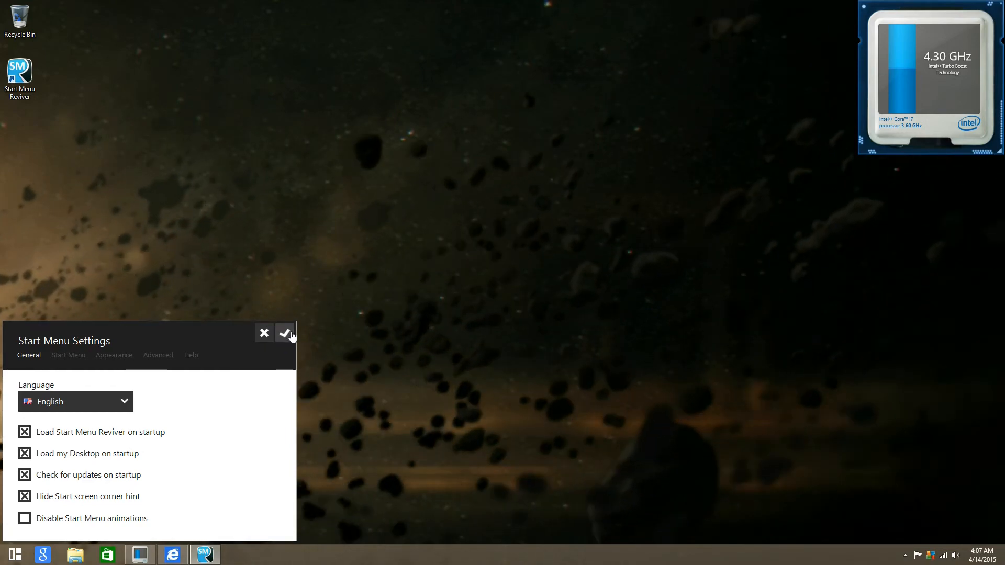
Save the settings, then pin a Calculator tile from Modern apps coloured dark blue
click(285, 333)
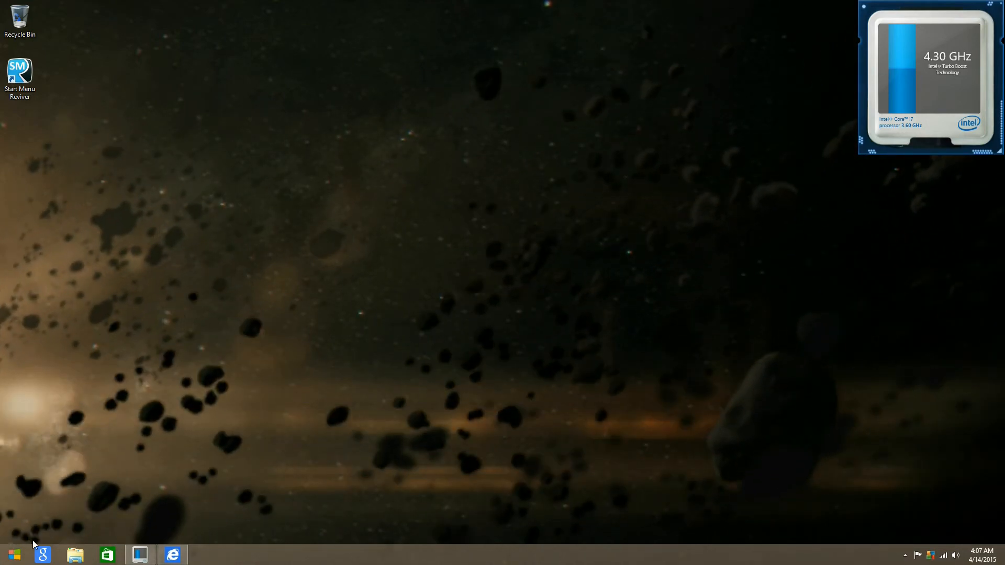
click(15, 554)
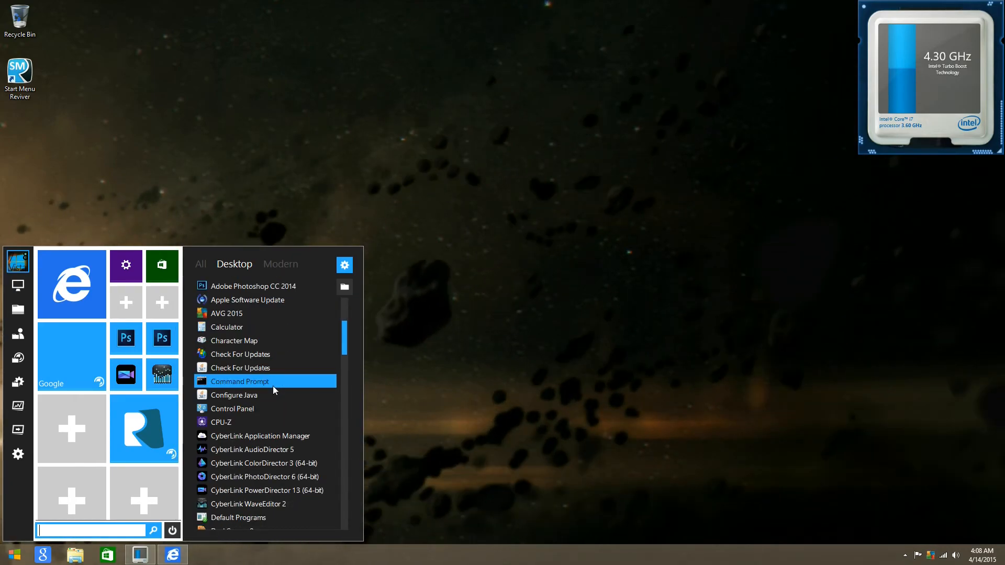
mouse_move(257, 300)
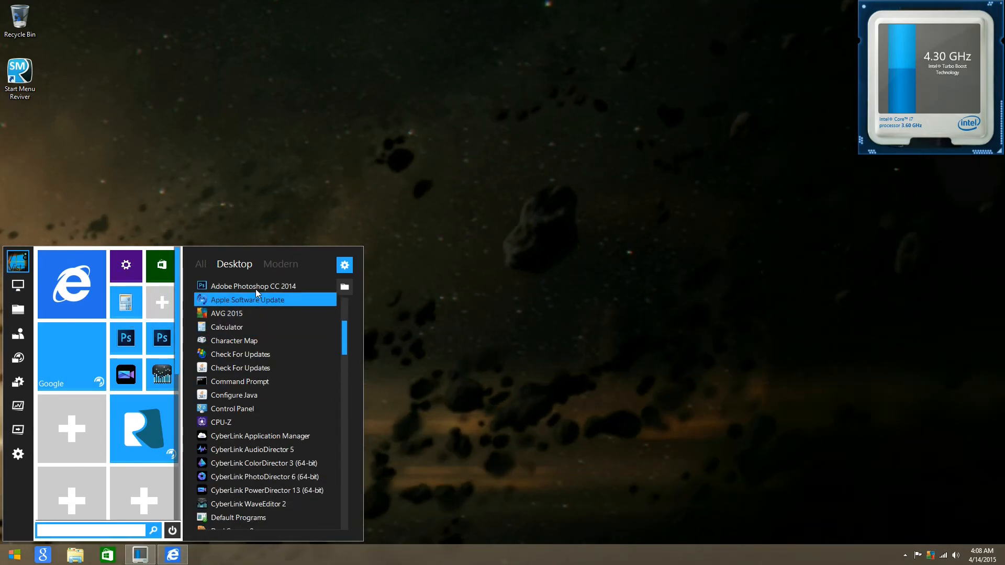
click(280, 263)
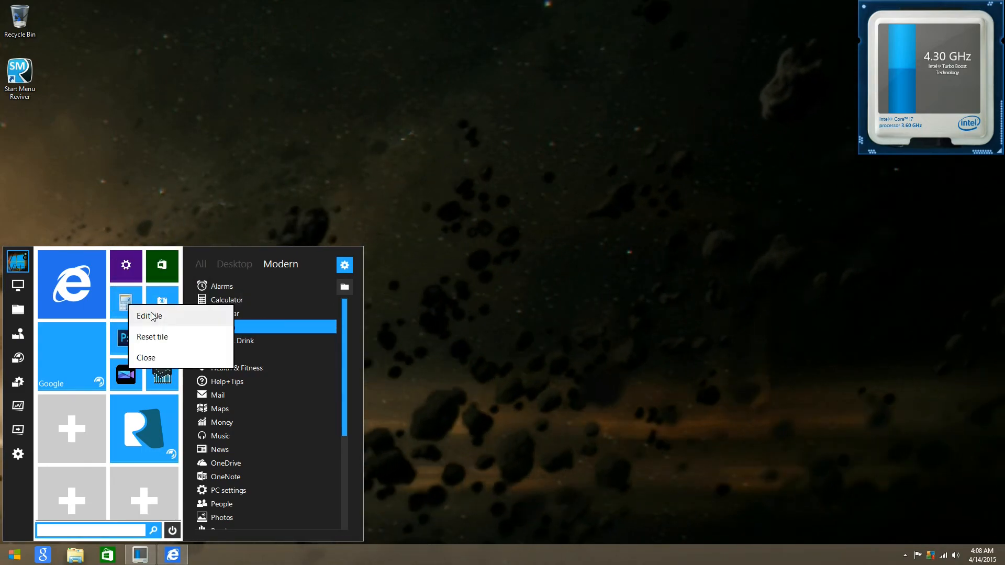
mouse_move(171, 314)
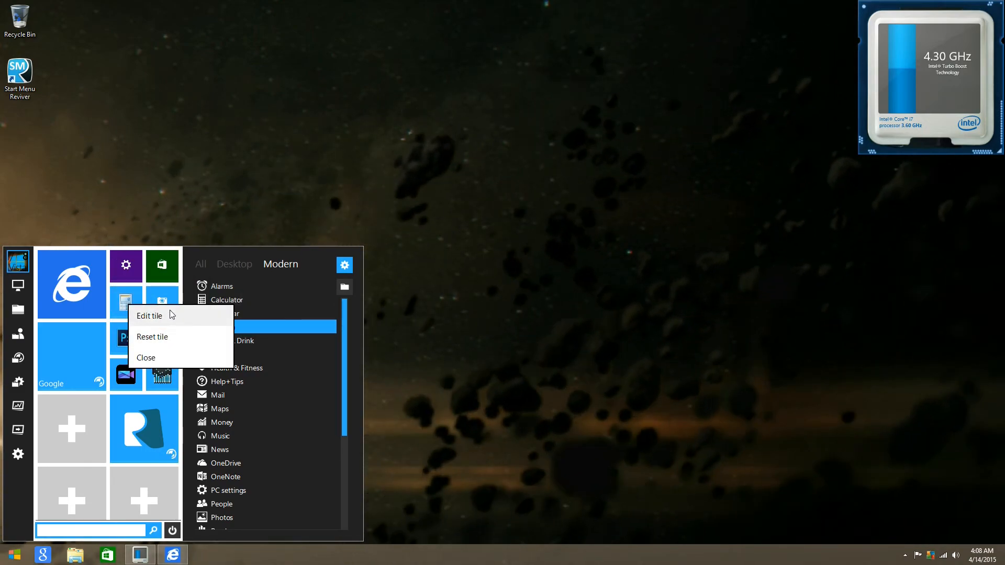
click(149, 315)
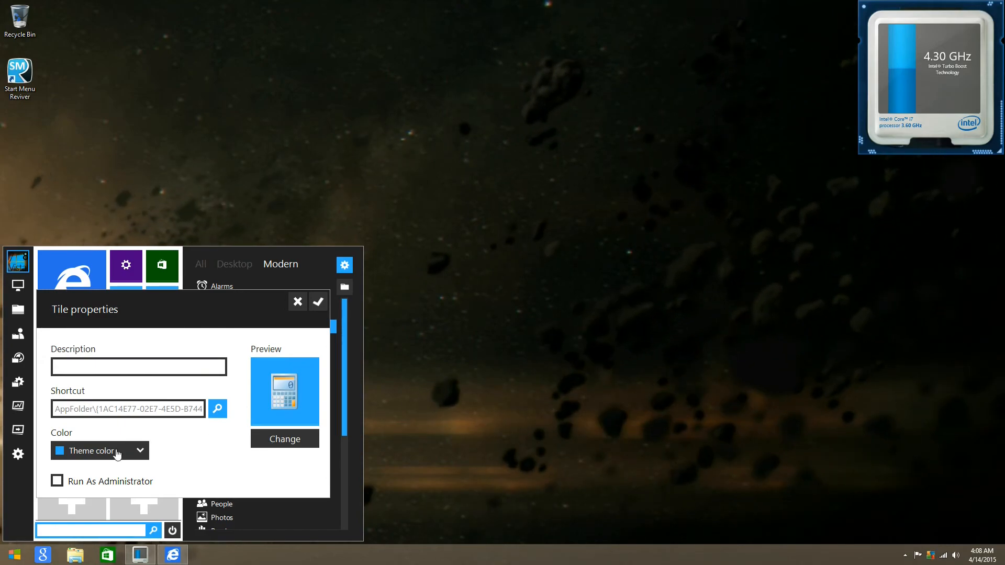
click(317, 302)
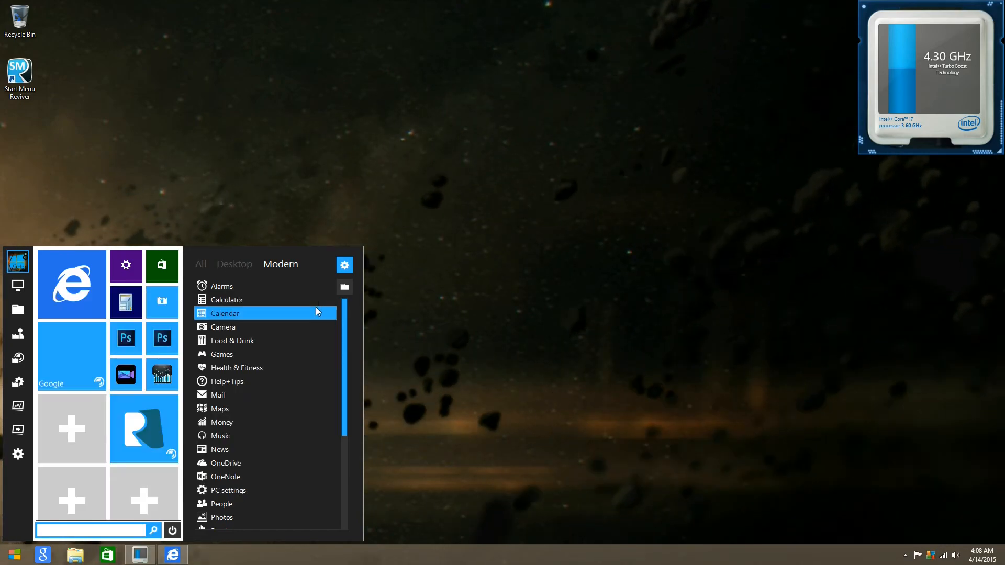
text(sd\)
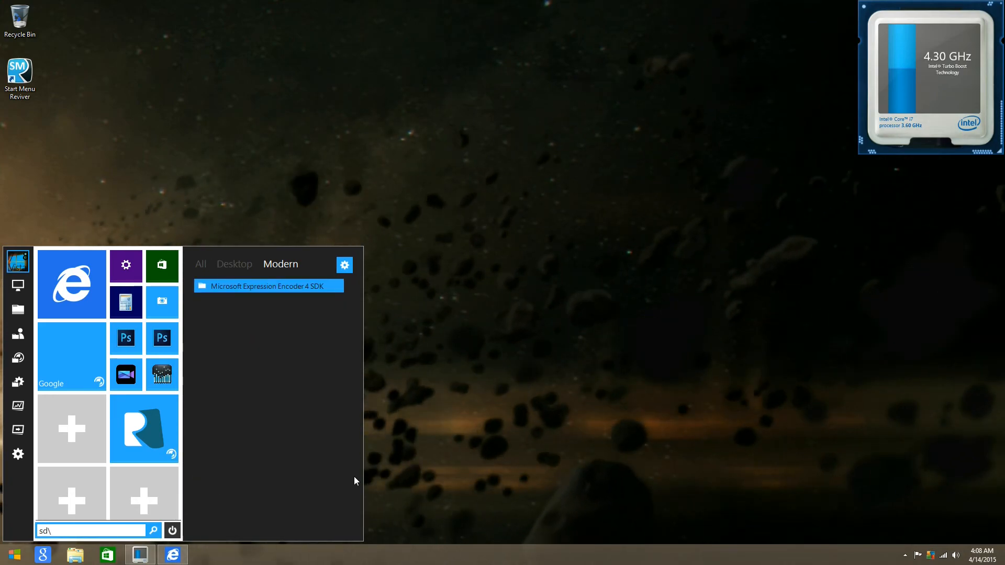
text(store)
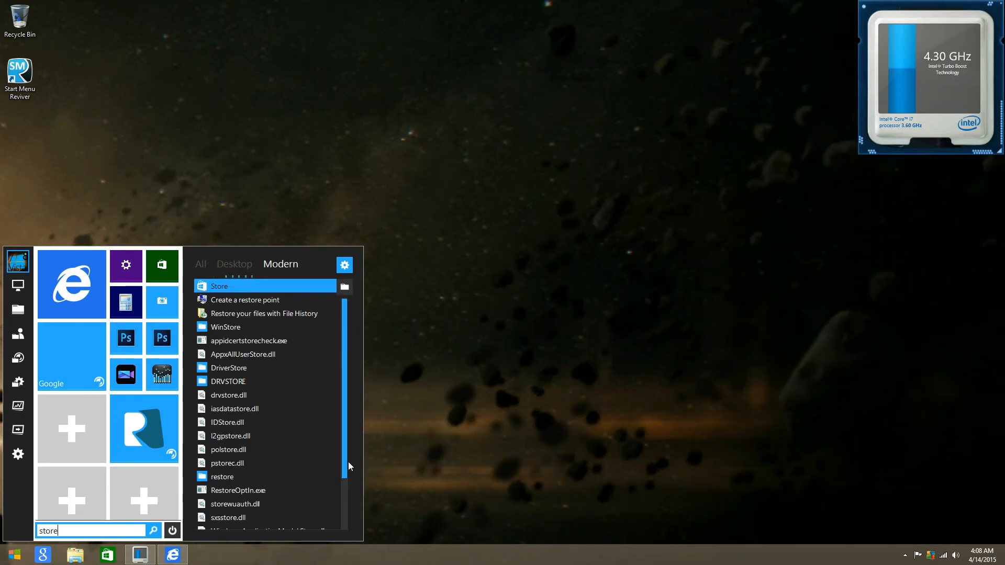
scroll(down, 3)
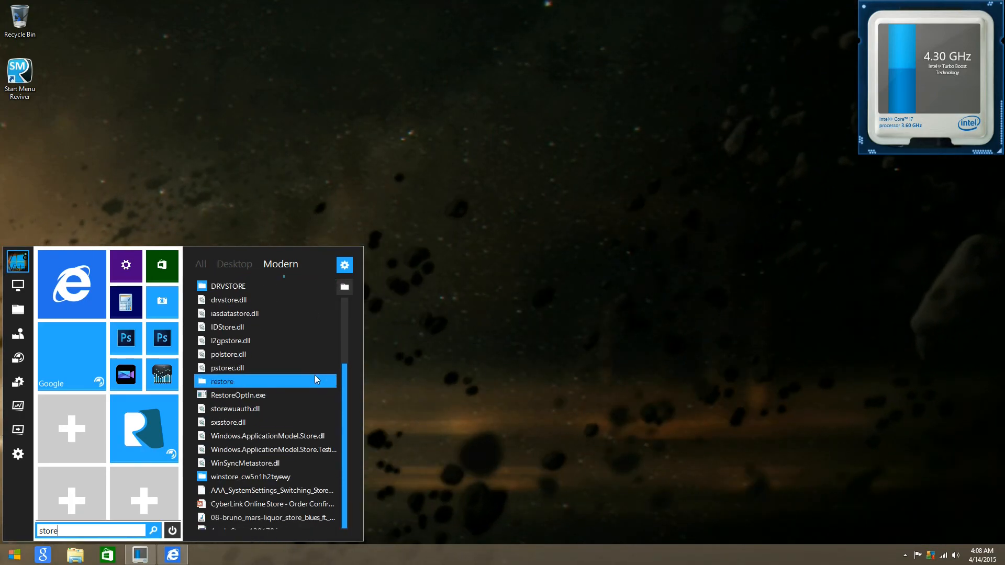
scroll(down, 3)
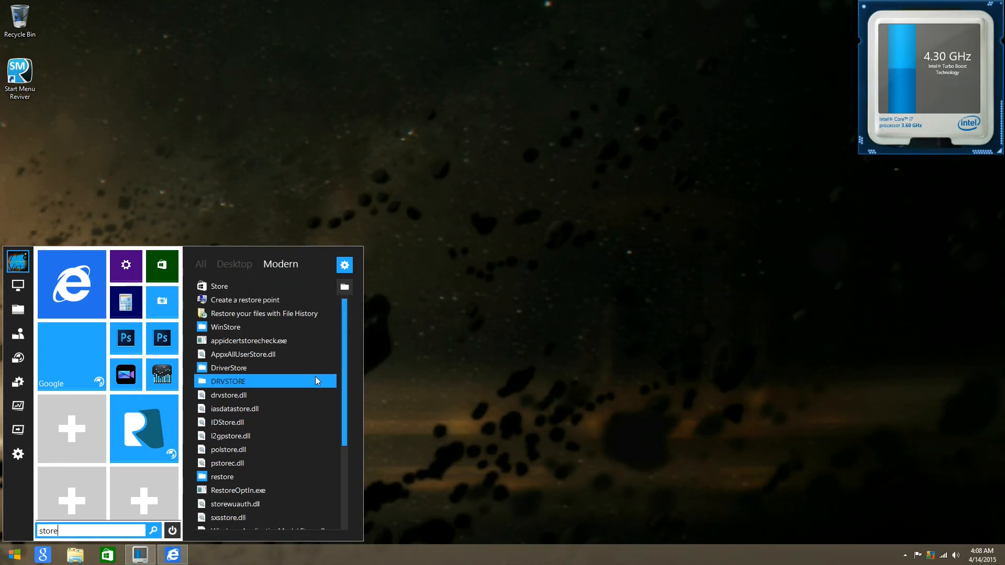
mouse_move(265, 300)
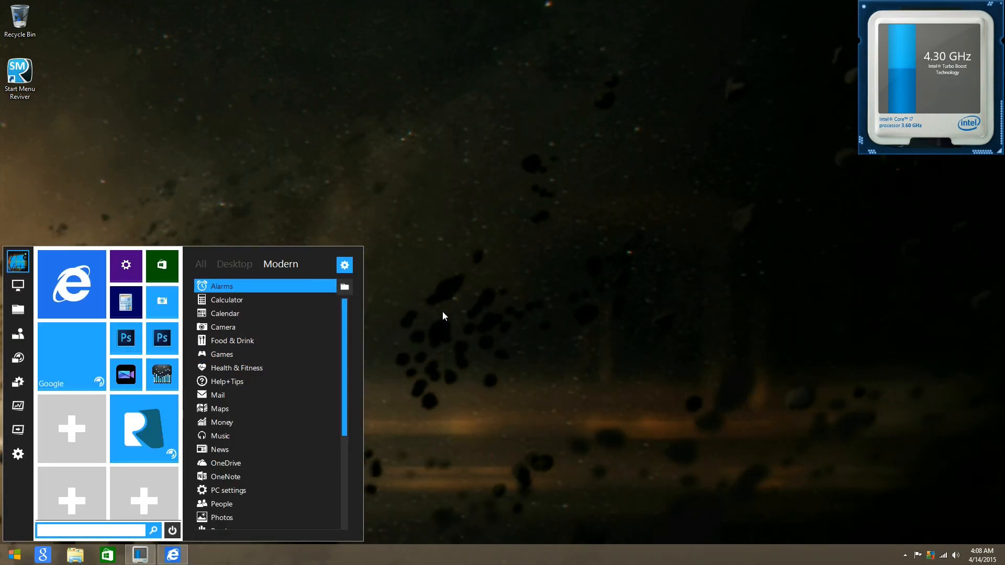
mouse_move(403, 365)
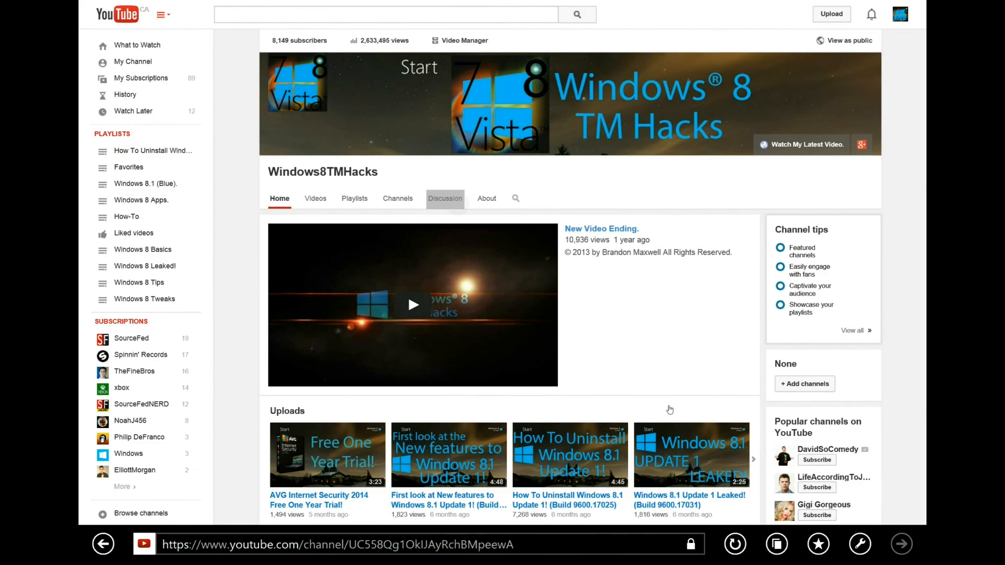
Open the channel's Discussion tab and start the comment 'Hey can you upload a vid'
click(445, 198)
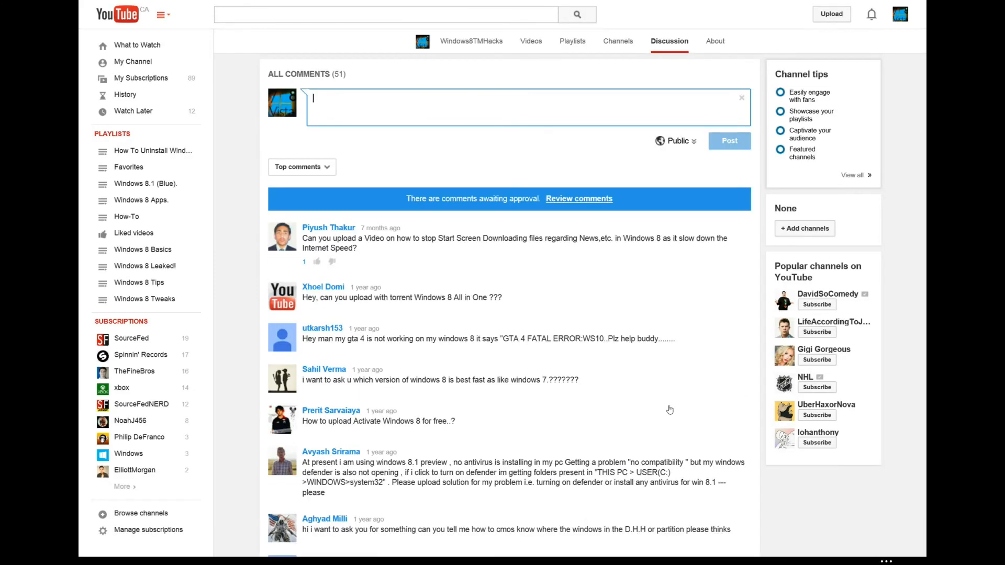
text(Hey can you upload a vid)
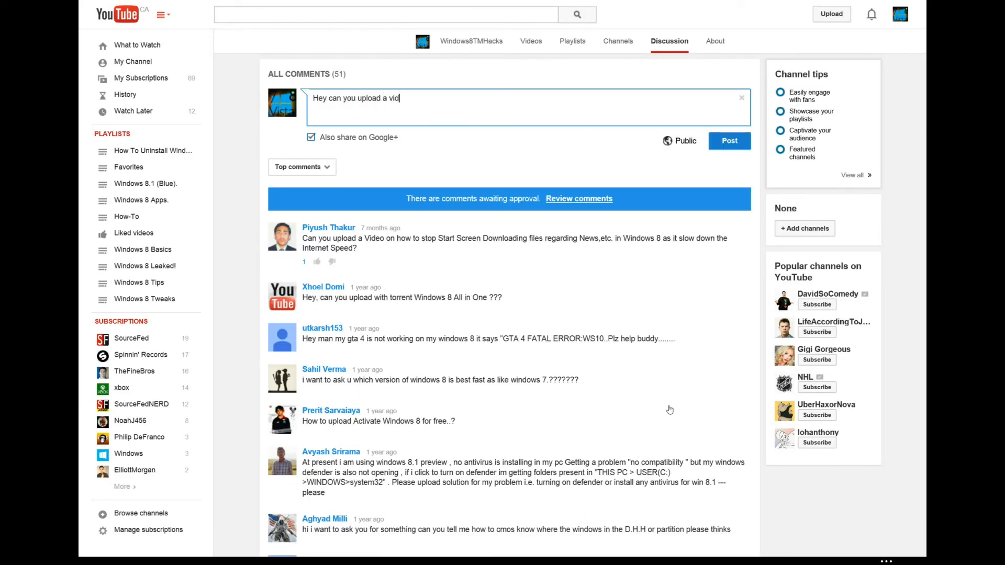